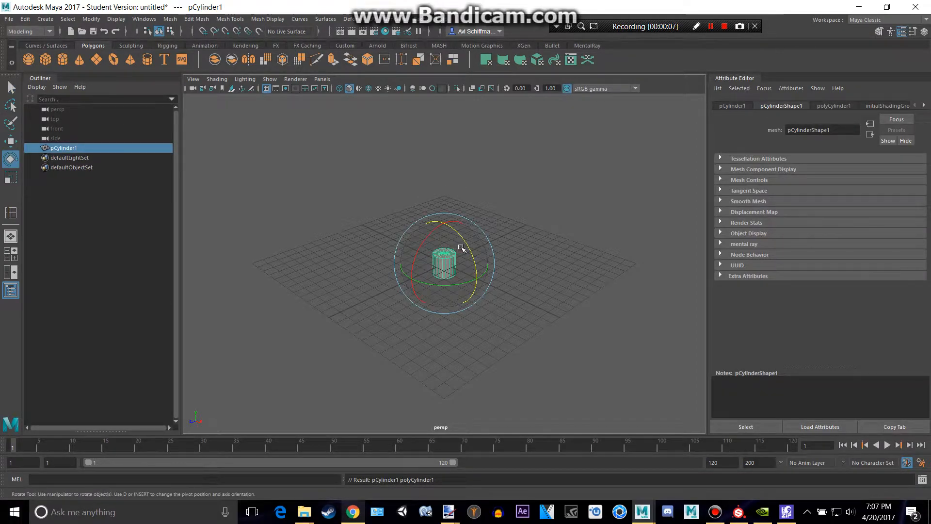
# Step: Rotate pCylinder1 90 degrees on Z onto its side and begin flattening it
pyautogui.moveTo(460, 248); pyautogui.dragTo(435, 198)
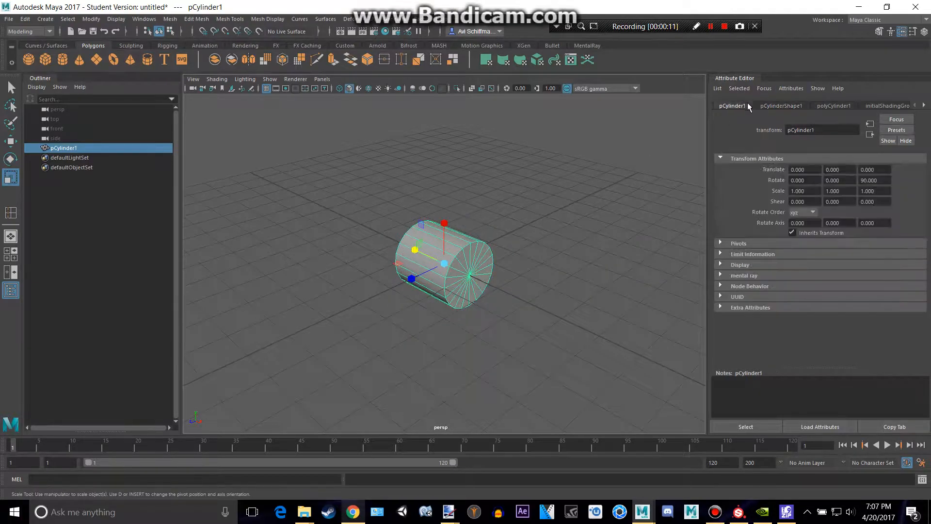
pyautogui.moveTo(416, 249); pyautogui.dragTo(420, 255)
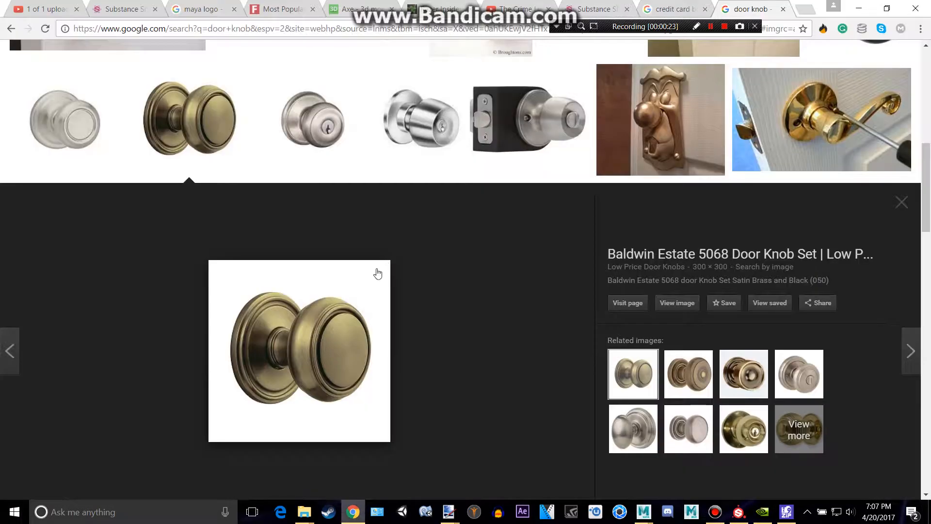
pyautogui.moveTo(256, 315)
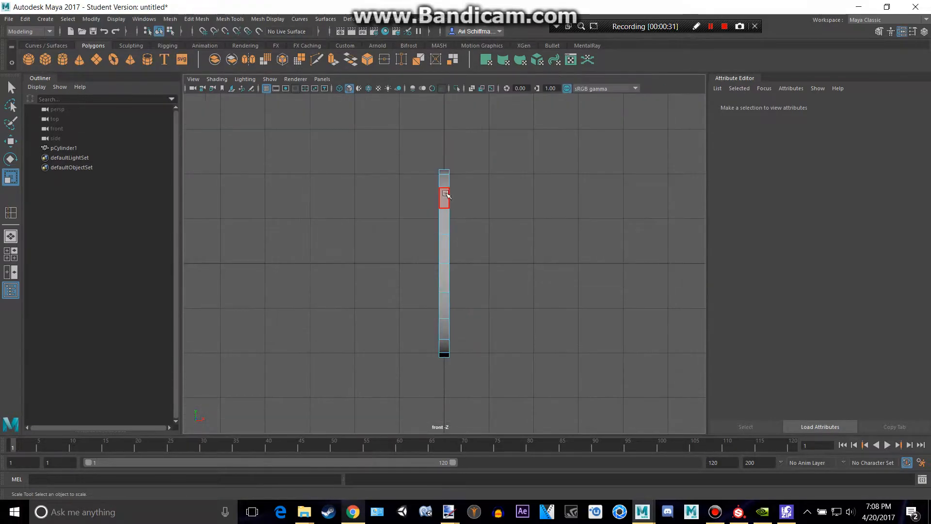
# Step: Flatten the cylinder into a thin disc and inset the first extruded front-face rings
pyautogui.click(445, 178)
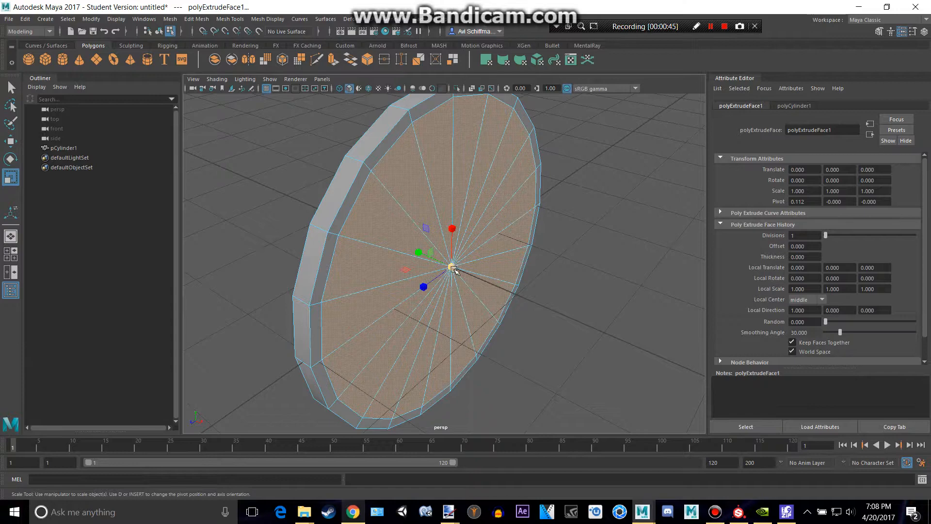
pyautogui.moveTo(453, 266); pyautogui.dragTo(433, 267)
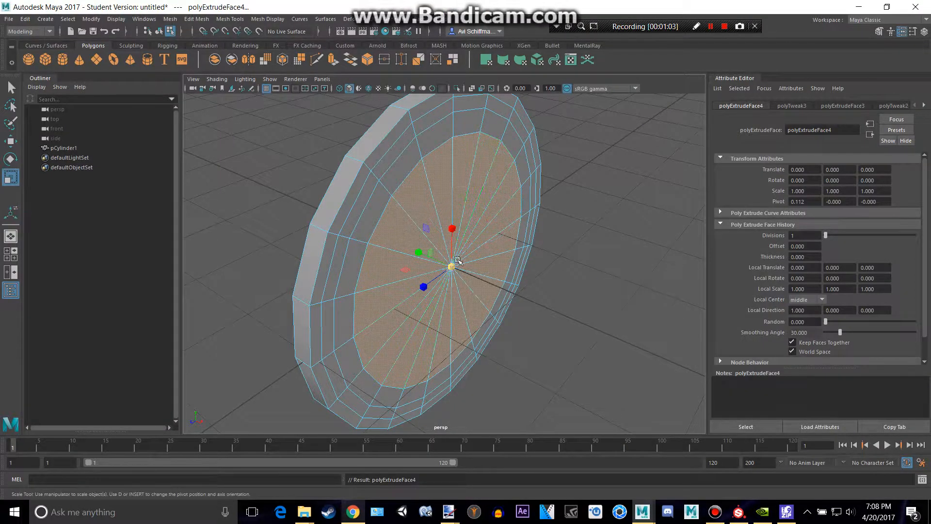
pyautogui.click(378, 182)
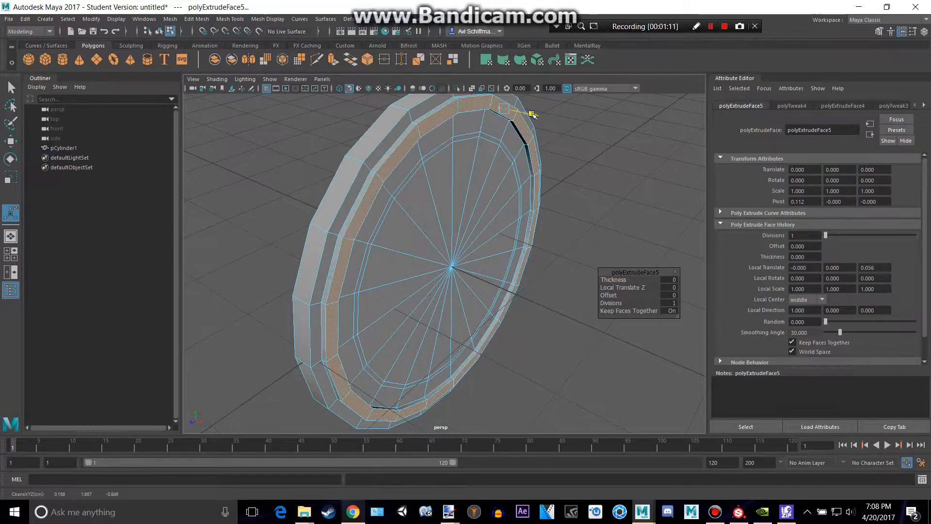
# Step: Switch component selection modes to continue building the raised rim rings
pyautogui.rightClick(439, 122)
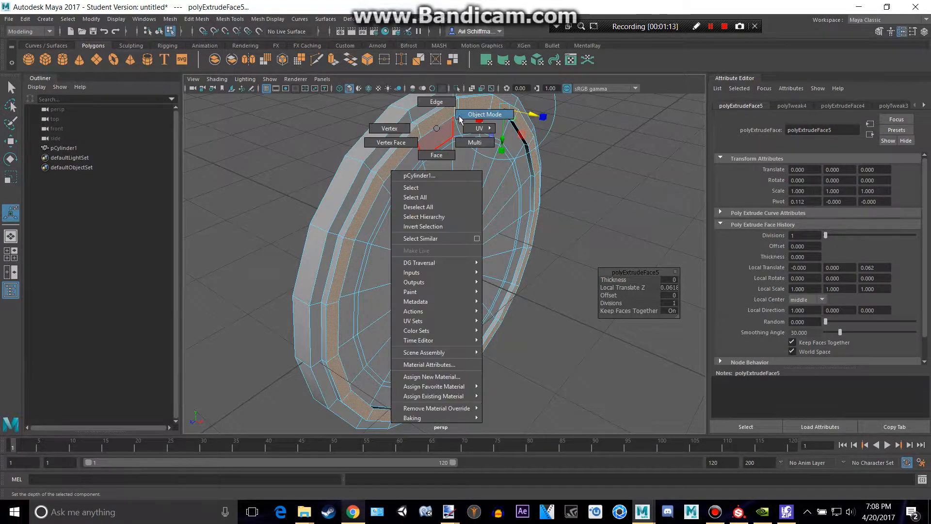
pyautogui.click(485, 114)
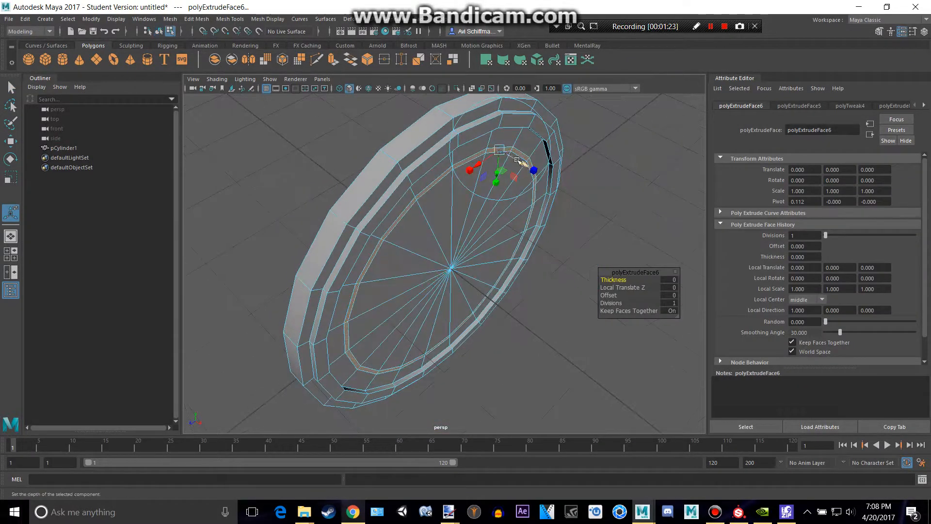
pyautogui.rightClick(515, 160)
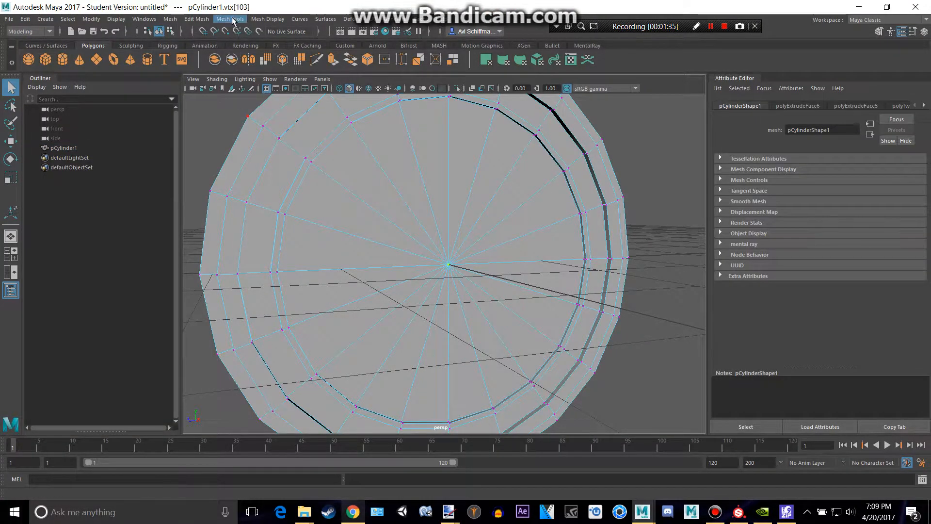
# Step: Cut a small centre circle face and extrude it outward to start the neck
pyautogui.click(196, 19)
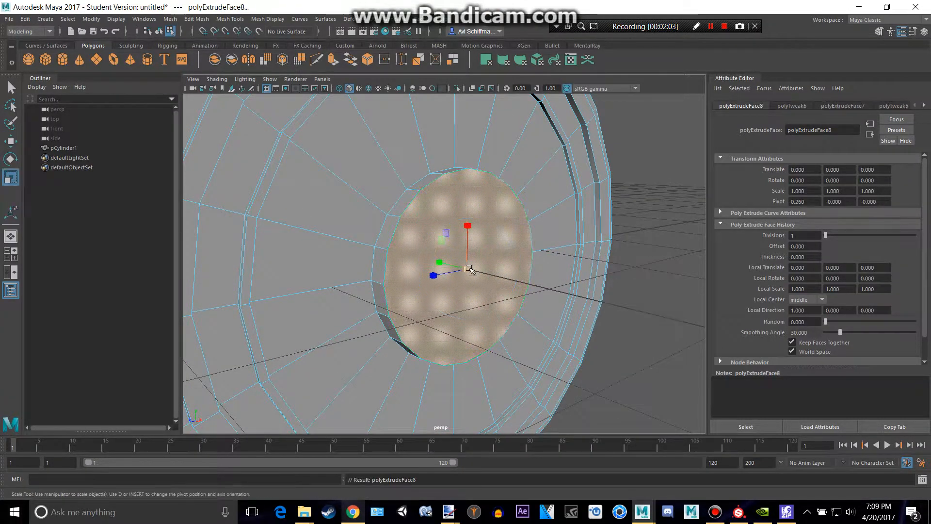
pyautogui.moveTo(470, 268); pyautogui.dragTo(463, 274)
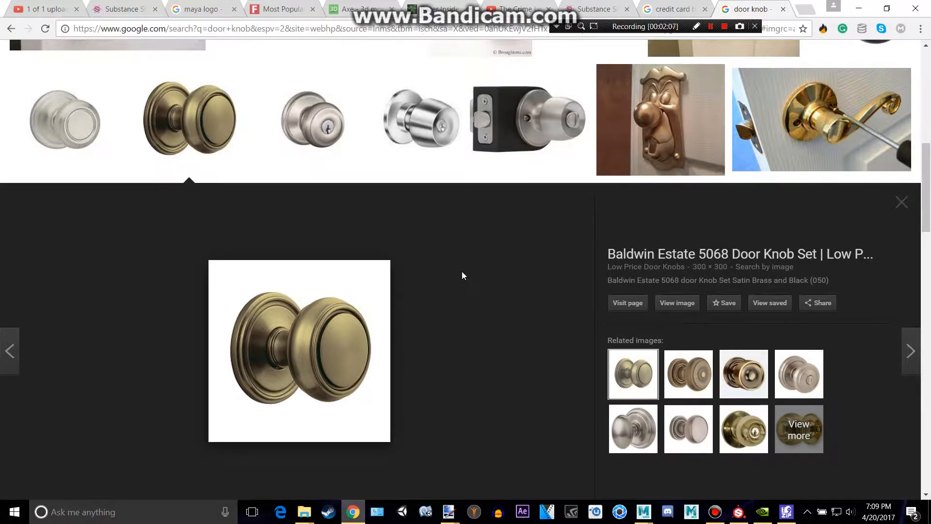
pyautogui.moveTo(271, 428)
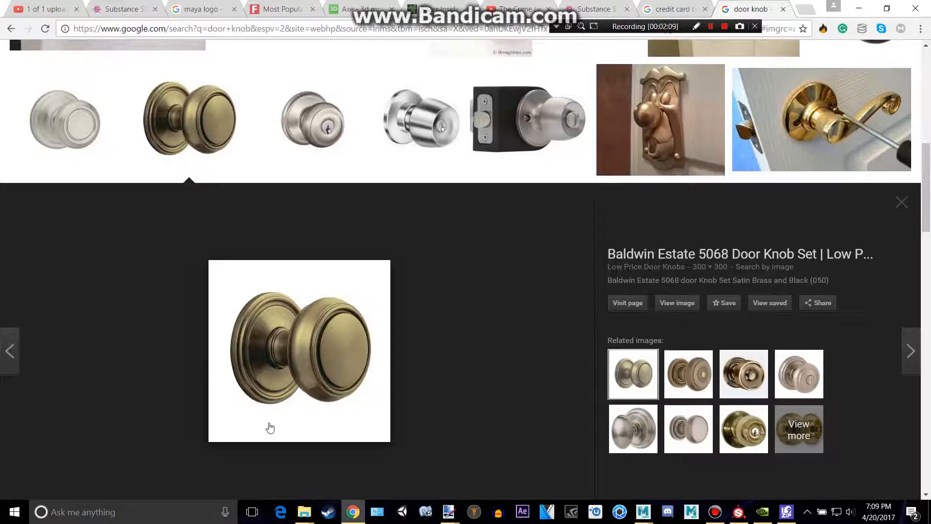
pyautogui.moveTo(280, 346)
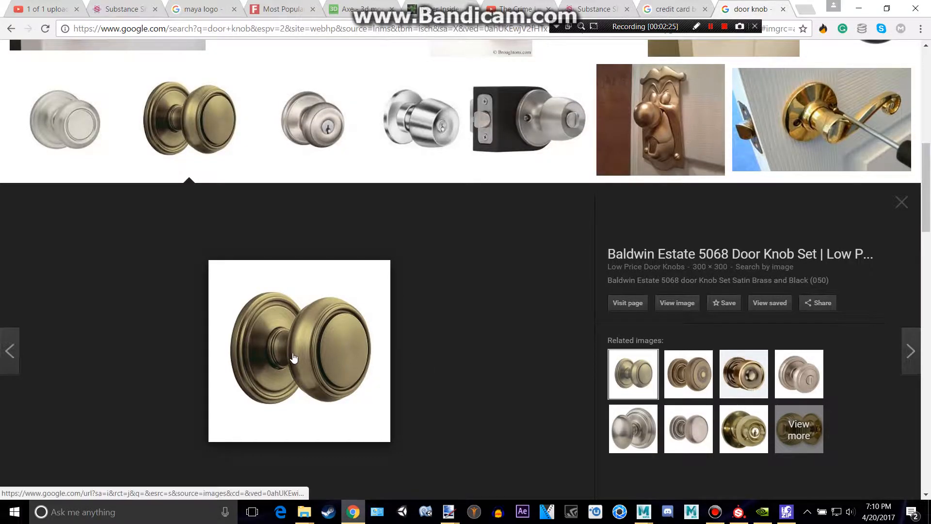
pyautogui.moveTo(335, 326)
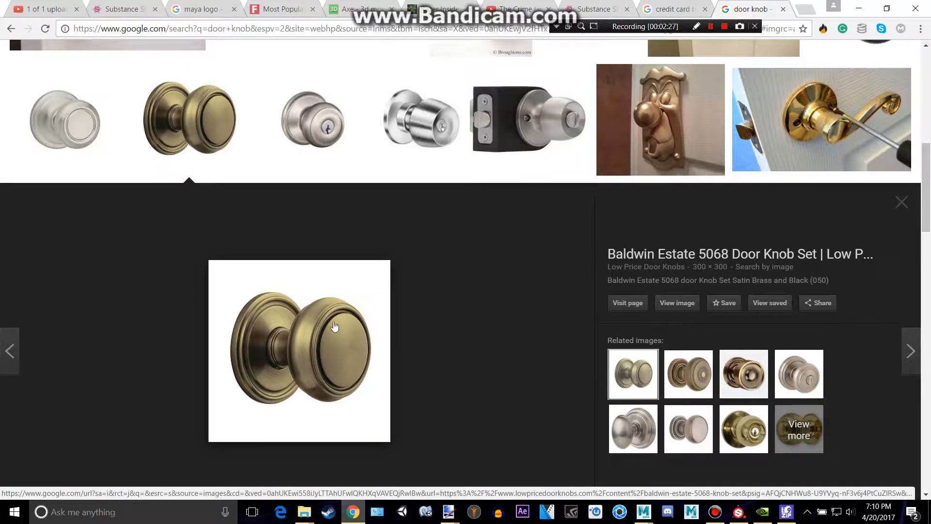
pyautogui.moveTo(425, 324)
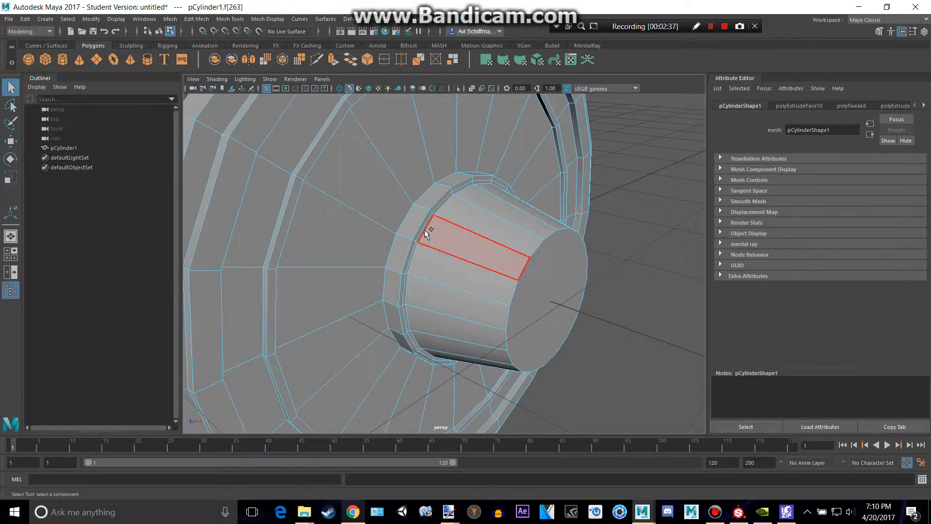
# Step: Extrude a ring on the knob's neck, return to Object Mode and smooth-preview the knob
pyautogui.click(195, 19)
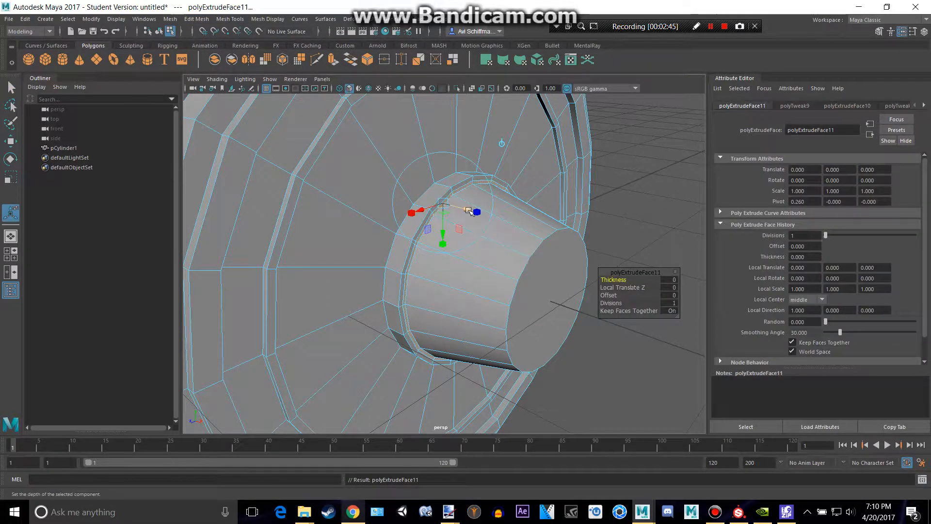
pyautogui.rightClick(469, 208)
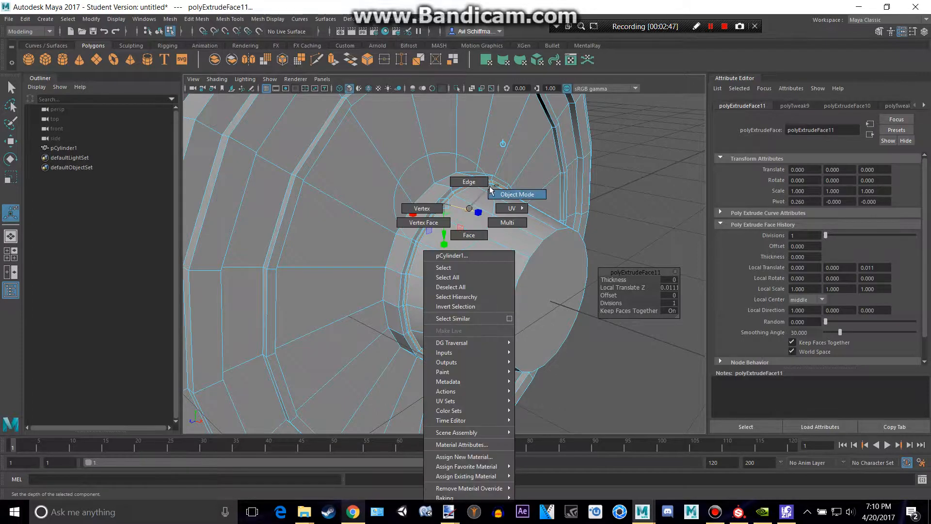
pyautogui.click(515, 194)
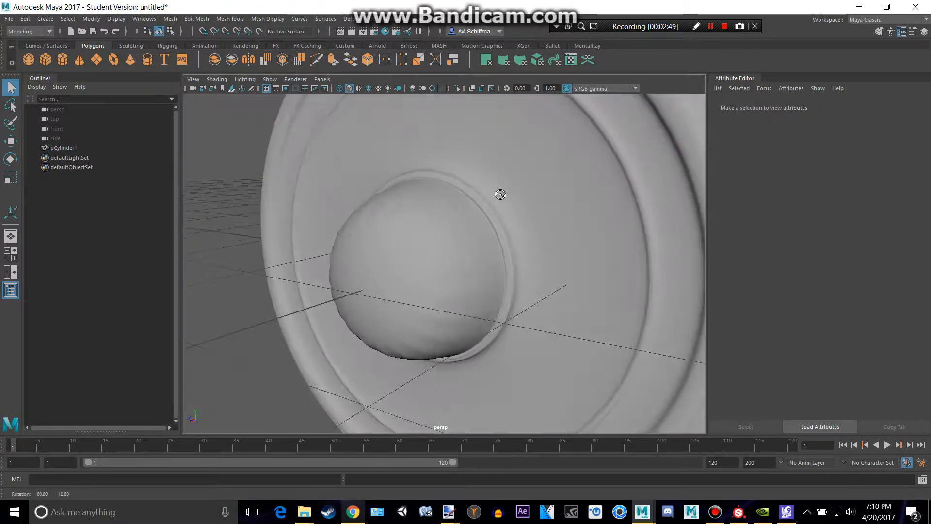
pyautogui.moveTo(501, 194); pyautogui.dragTo(597, 205)
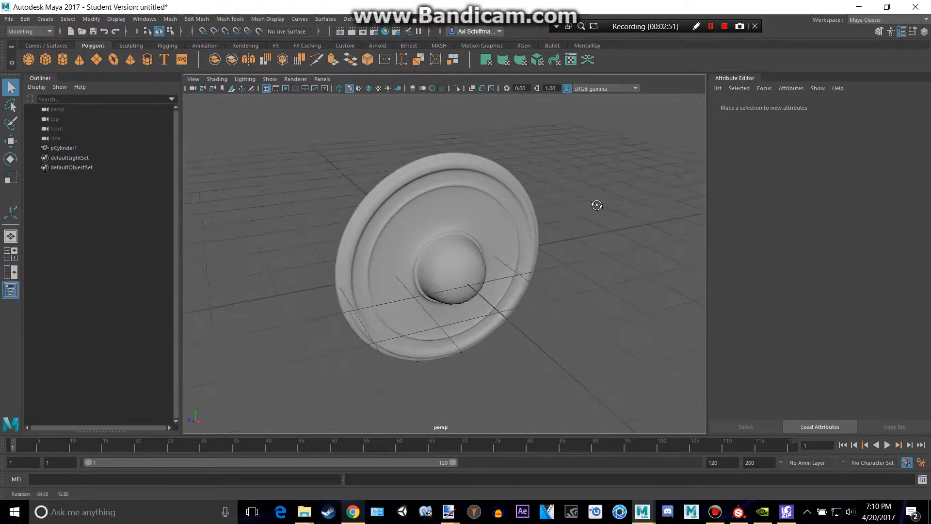
pyautogui.moveTo(597, 205); pyautogui.dragTo(579, 182)
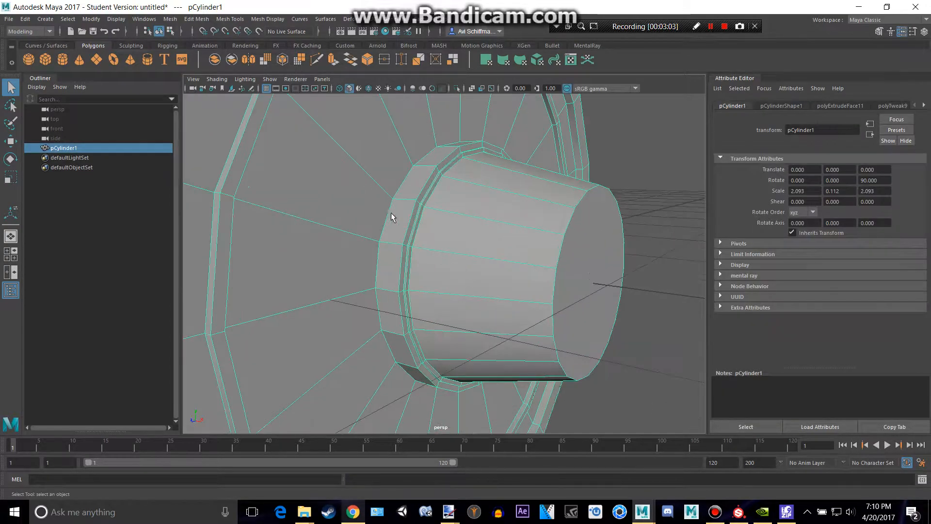
# Step: Insert an edge loop on the neck and extrude its end face into a wider head
pyautogui.click(230, 18)
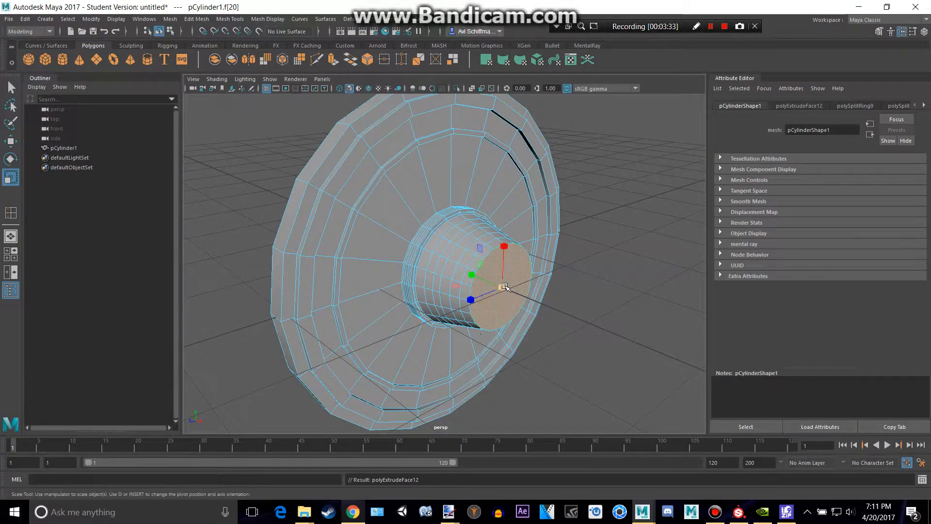
pyautogui.click(754, 9)
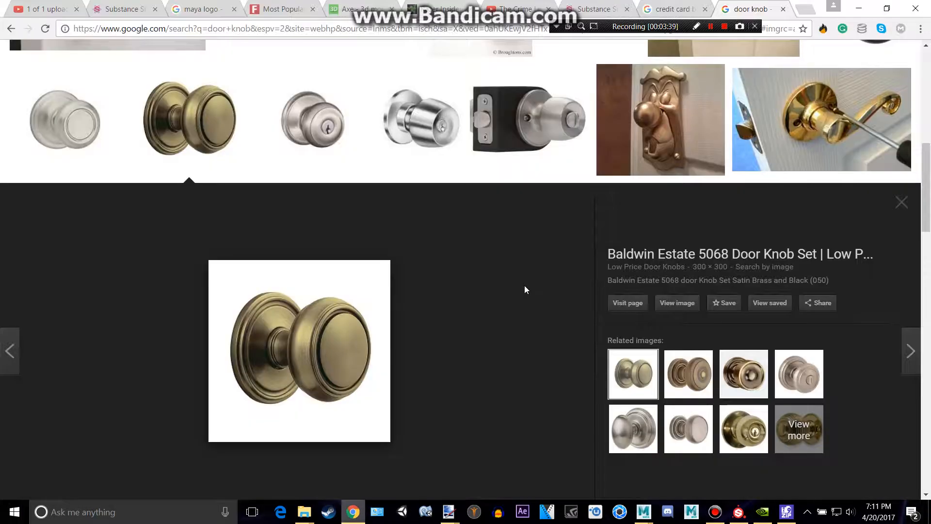
pyautogui.moveTo(409, 337)
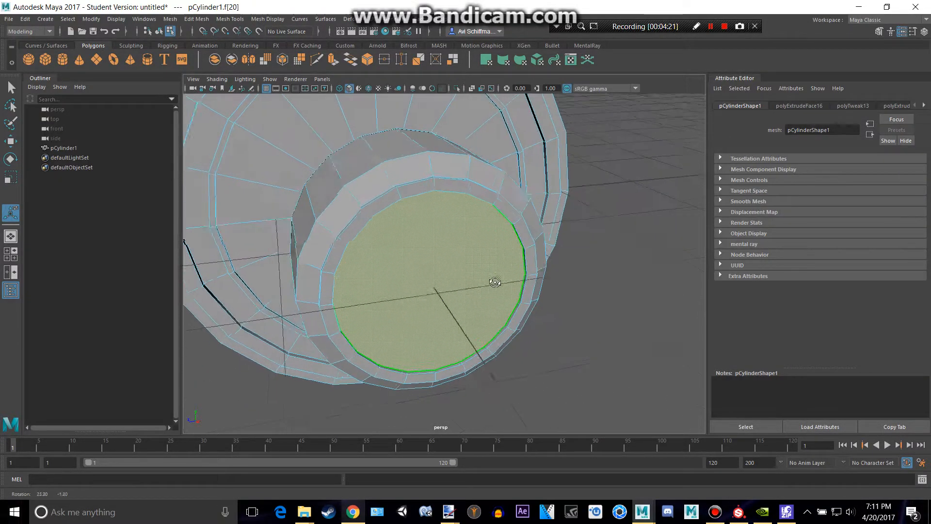
# Step: Extrude the knob's end face and move it slightly outward along Z
pyautogui.click(352, 511)
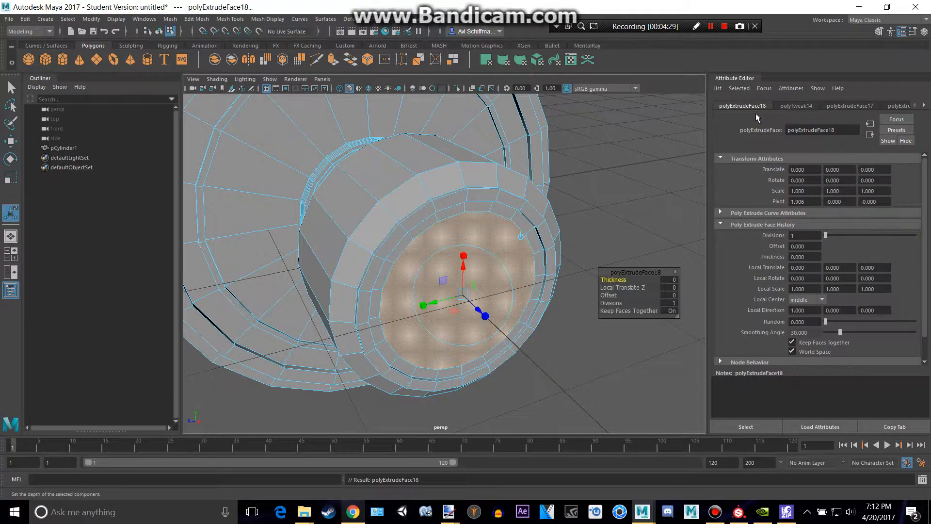
pyautogui.press('alt+tab')
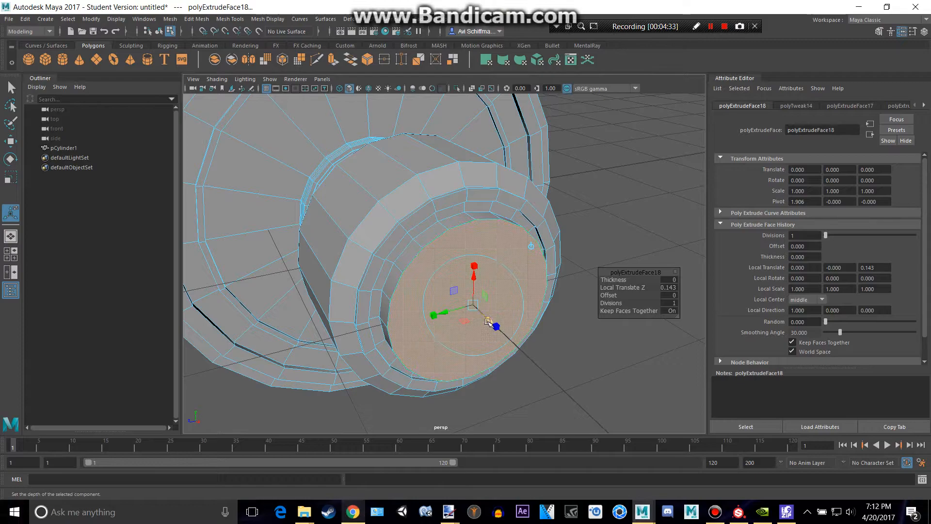
pyautogui.moveTo(495, 325); pyautogui.dragTo(490, 322)
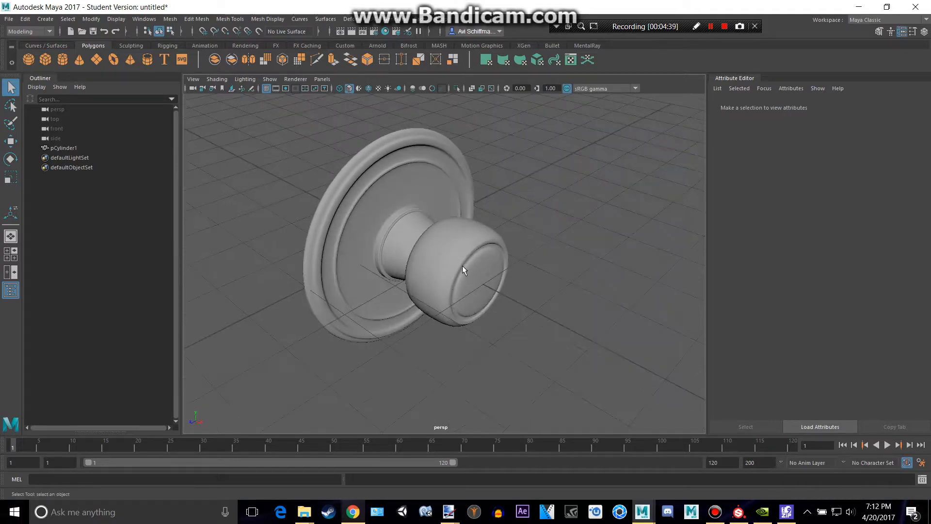
pyautogui.click(352, 512)
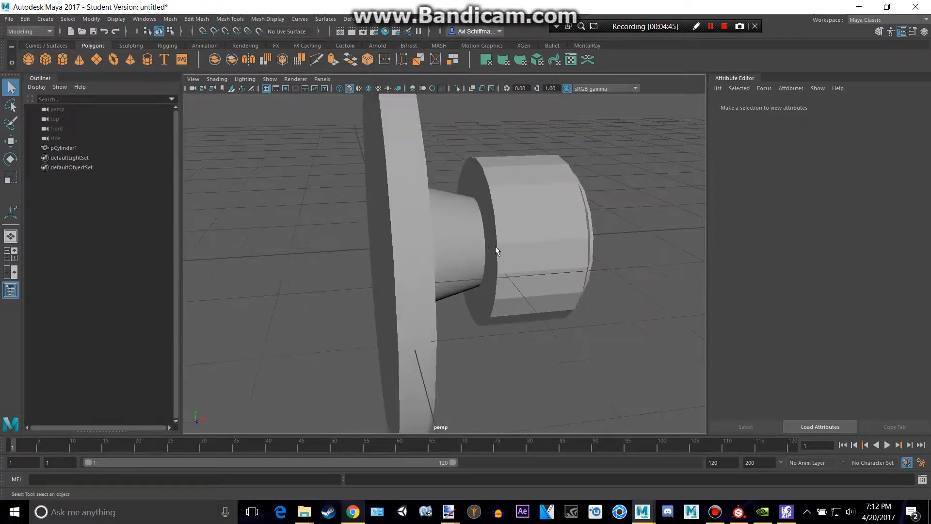
# Step: Insert edge loops along the neck and check the rounded knob in smooth preview
pyautogui.click(496, 249)
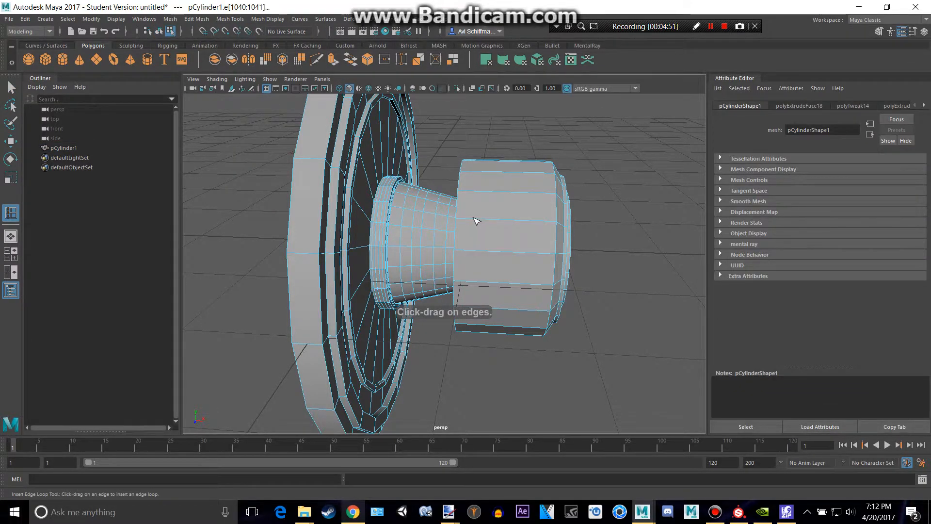
pyautogui.click(353, 512)
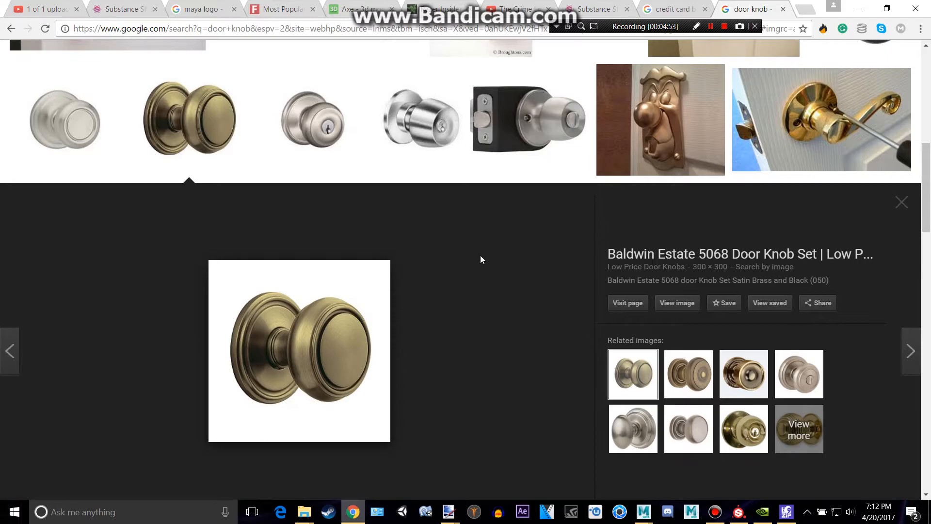
pyautogui.click(642, 511)
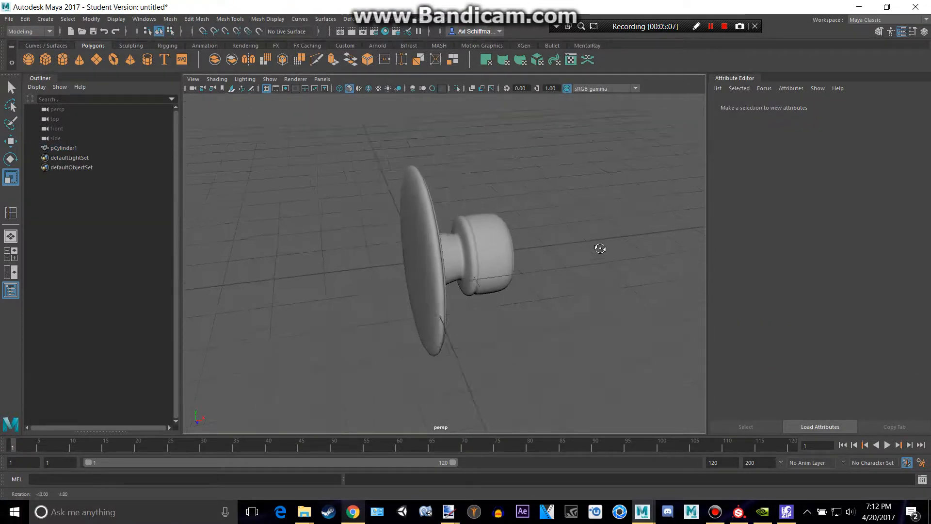
pyautogui.moveTo(600, 248); pyautogui.dragTo(456, 244)
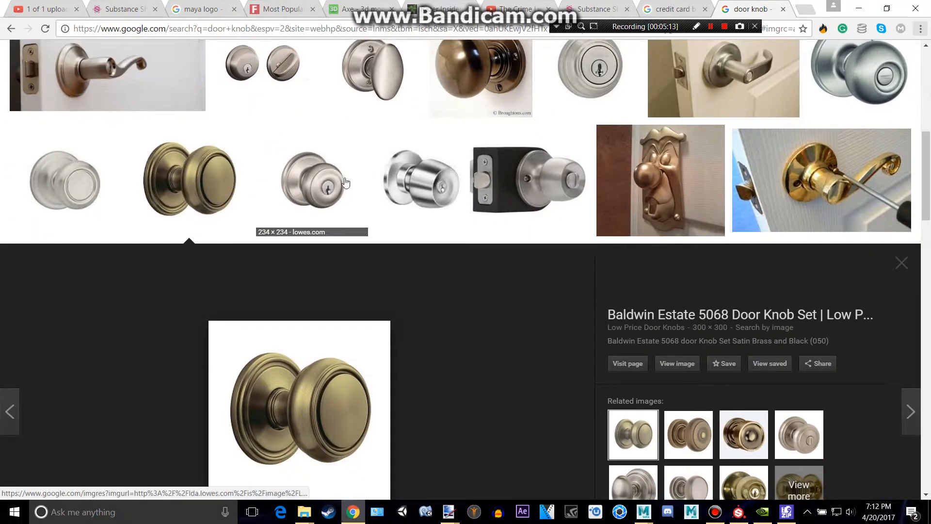
pyautogui.scroll(-3)
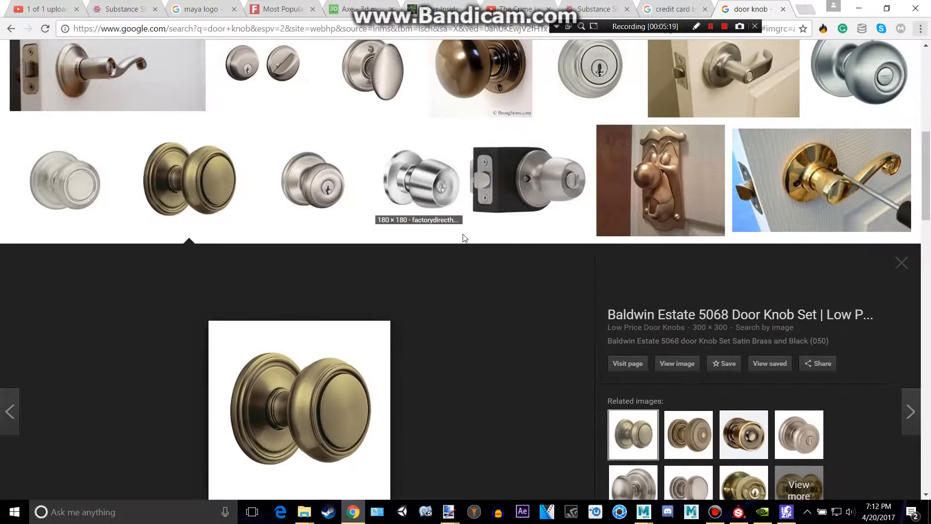
pyautogui.moveTo(529, 184)
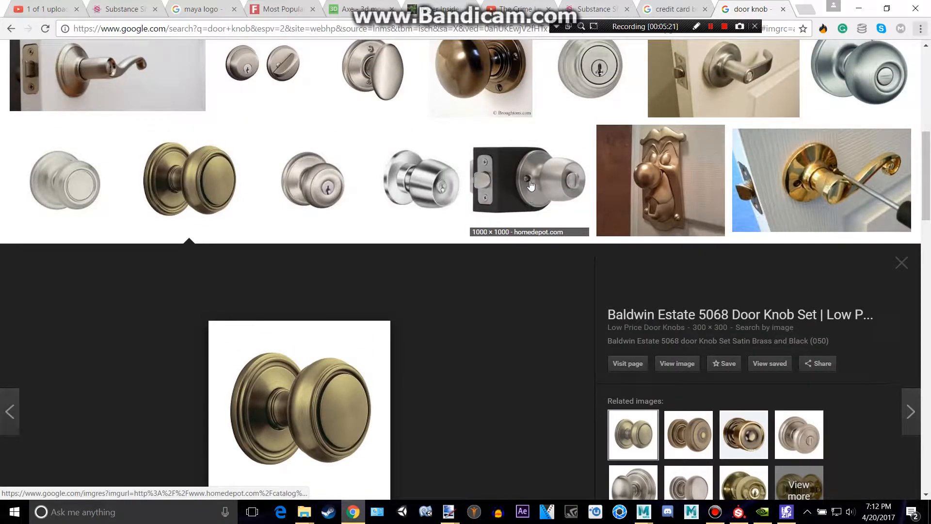
pyautogui.scroll(-3)
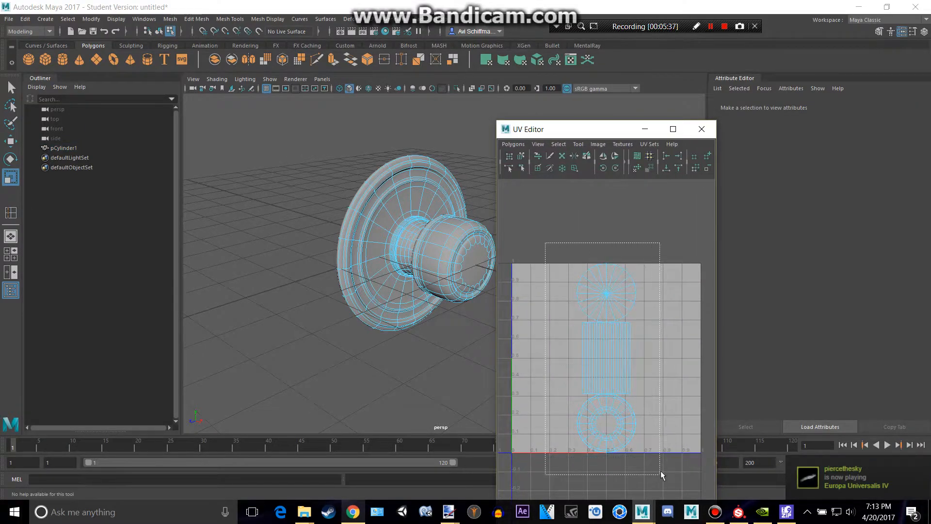
# Step: Unfold the door knob's UVs in the UV Editor
pyautogui.click(513, 144)
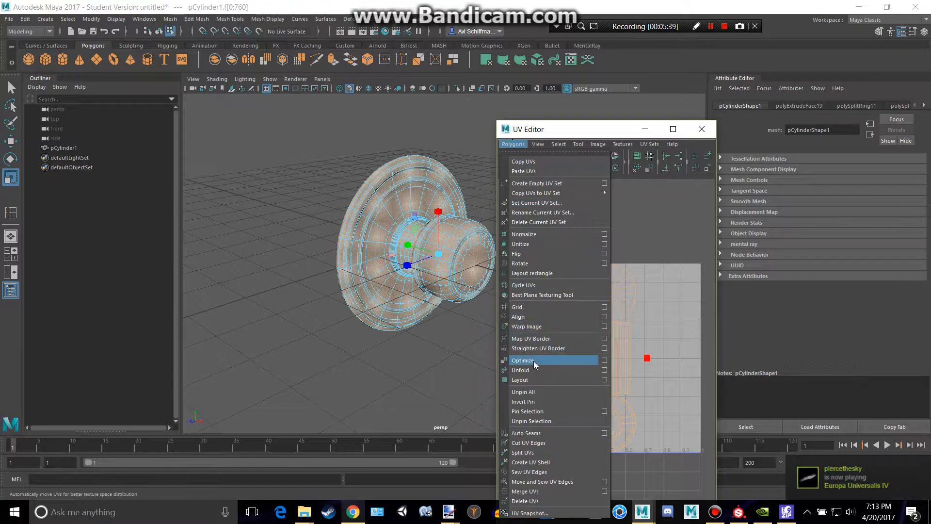
pyautogui.click(522, 360)
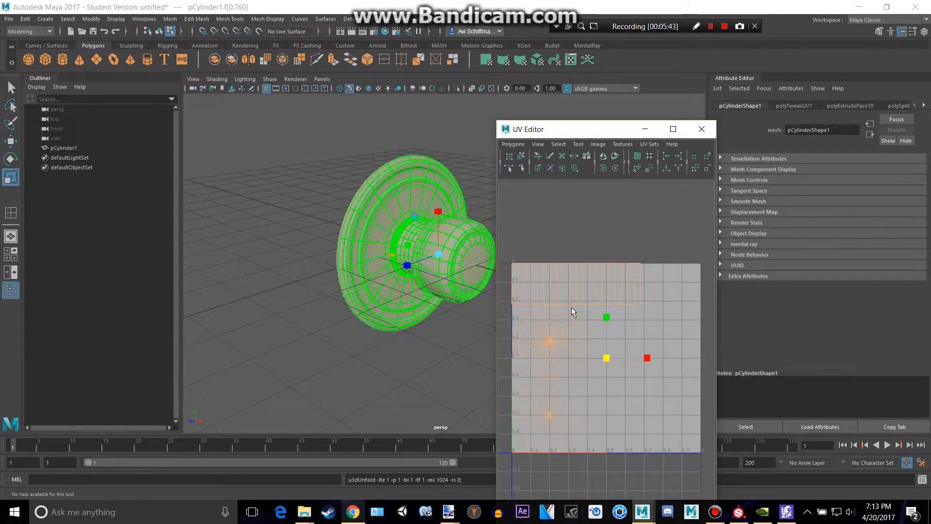
# Step: Export the whole scene as an FBX named Doorknob
pyautogui.click(701, 129)
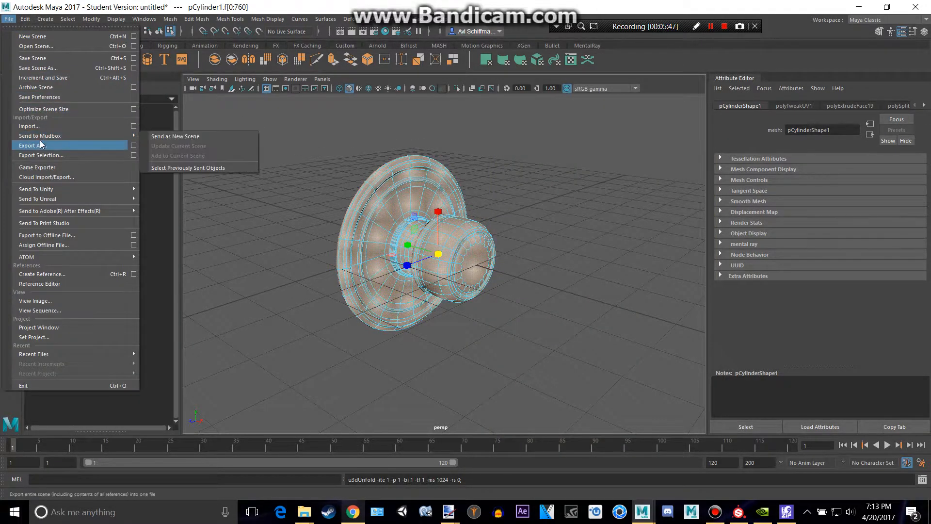
pyautogui.click(32, 145)
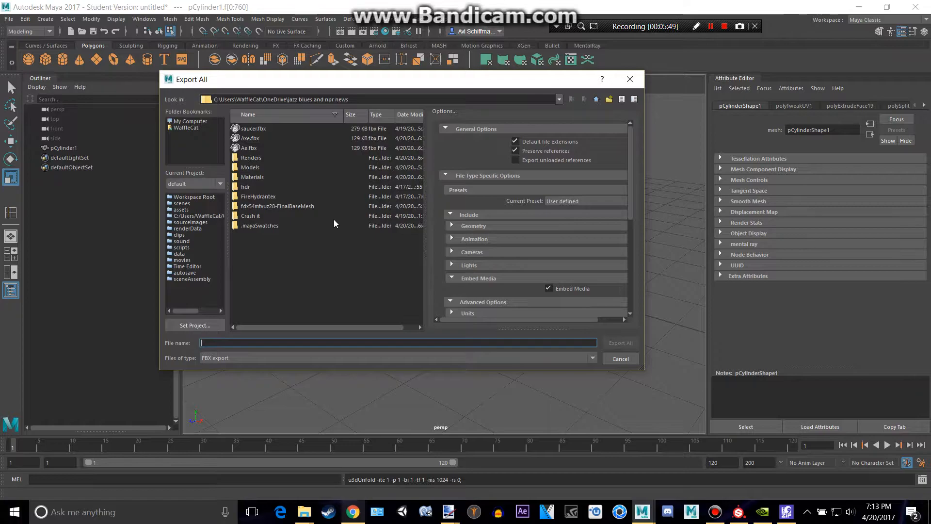
pyautogui.write('Doorknob')
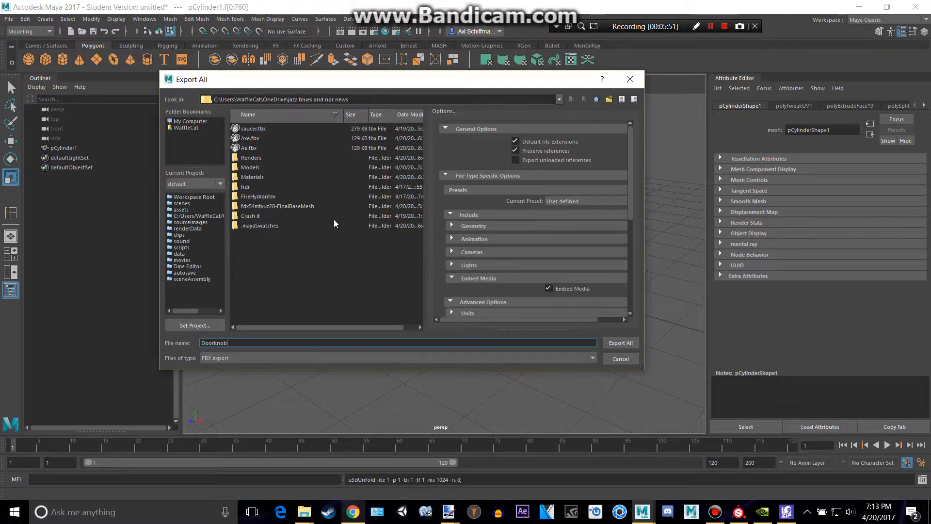
pyautogui.click(737, 512)
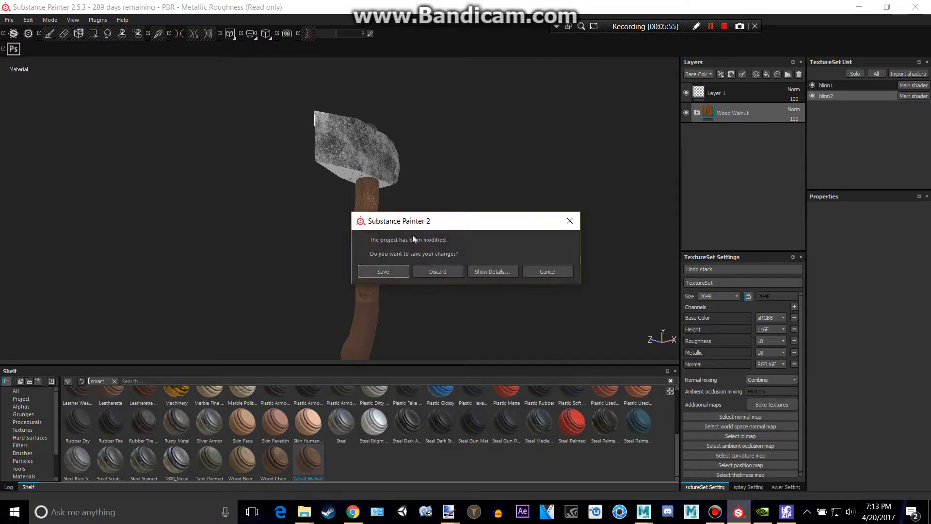
# Step: Discard the axe project and set up a new project on Doorknob.fbx with its resolution
pyautogui.click(437, 271)
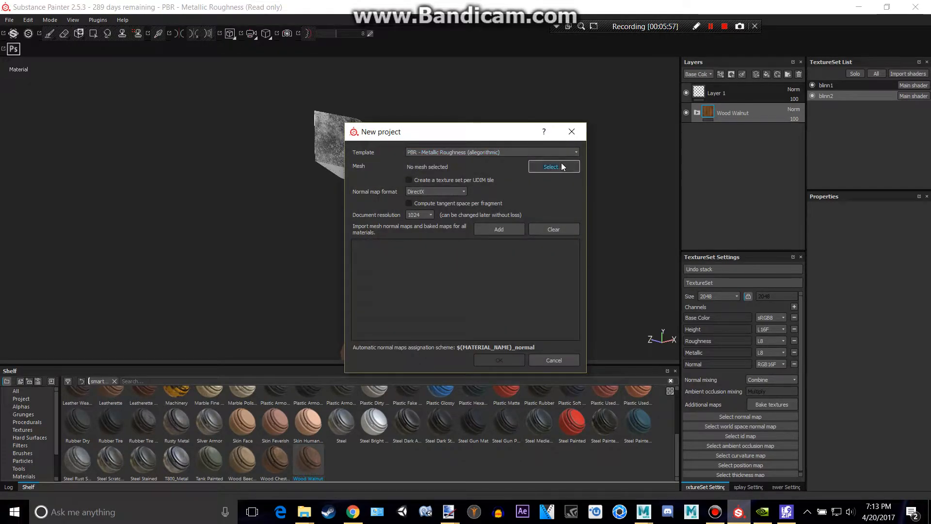
pyautogui.click(552, 167)
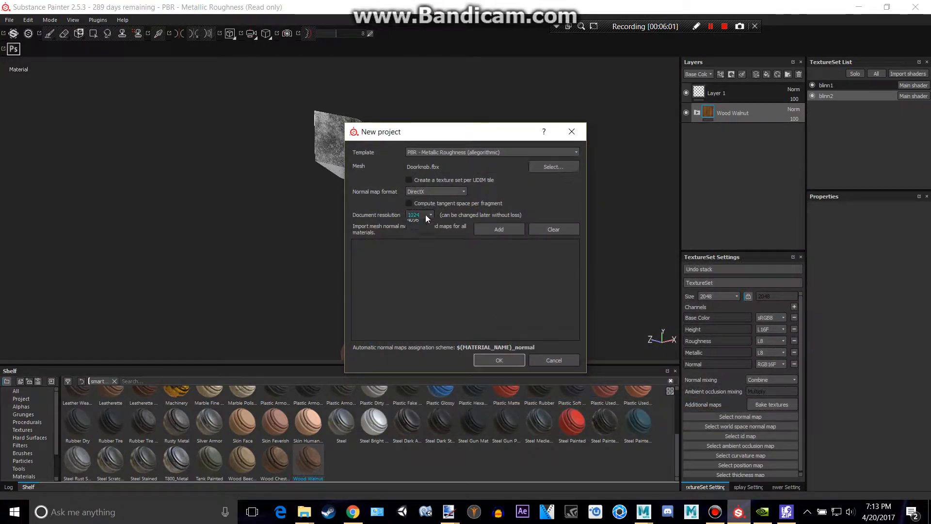
pyautogui.click(413, 221)
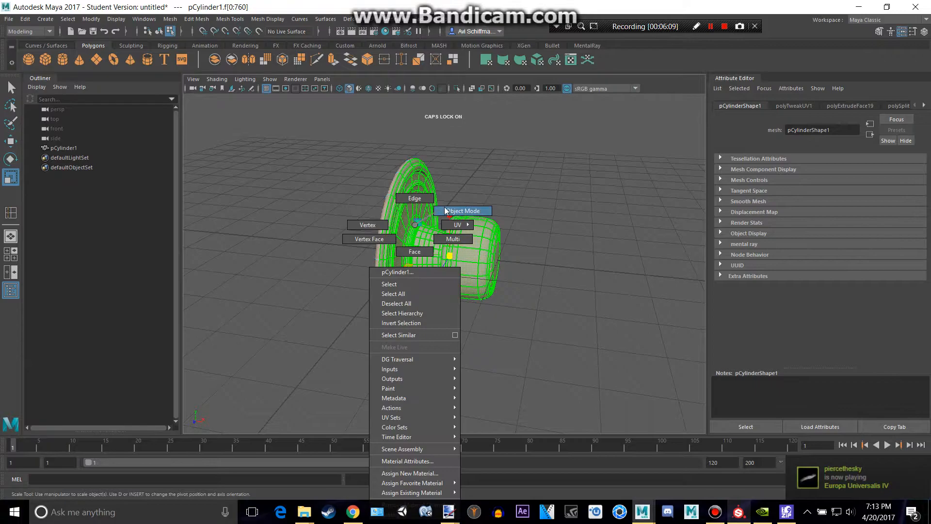
# Step: Smooth the knob mesh in Object Mode and unfold its UVs again
pyautogui.click(464, 211)
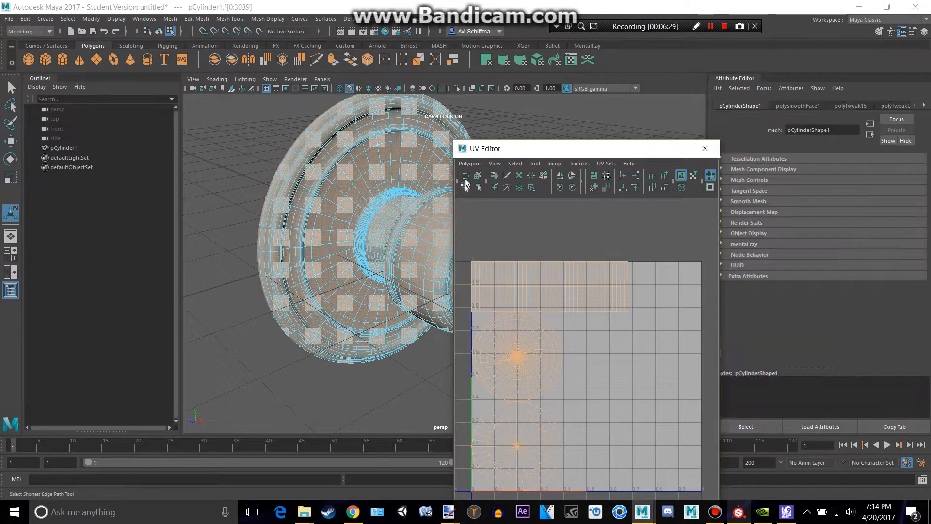
pyautogui.click(469, 163)
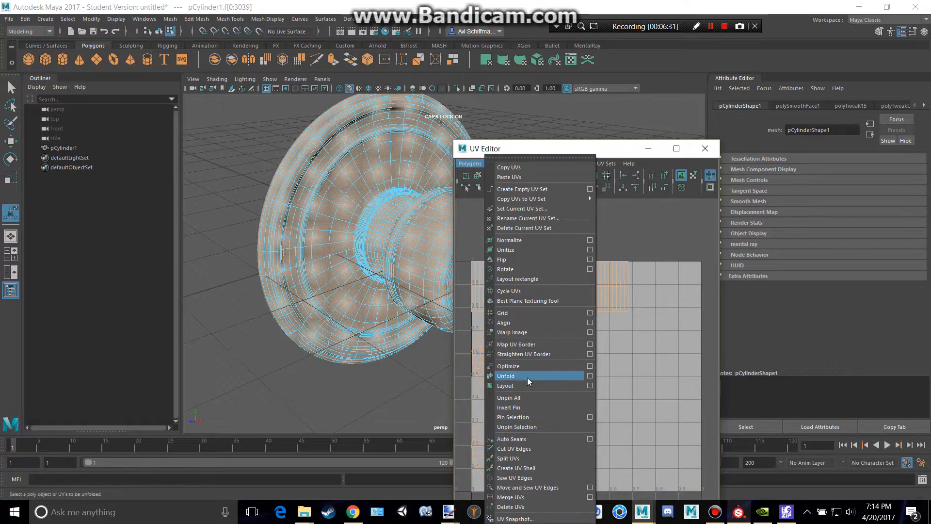
pyautogui.click(505, 375)
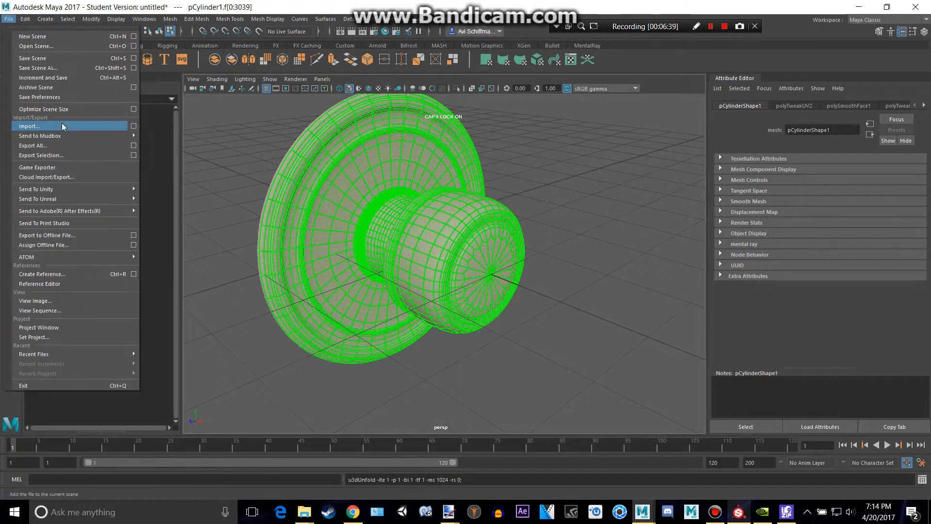
# Step: Re-export the entire scene over Doorknob.fbx
pyautogui.click(33, 145)
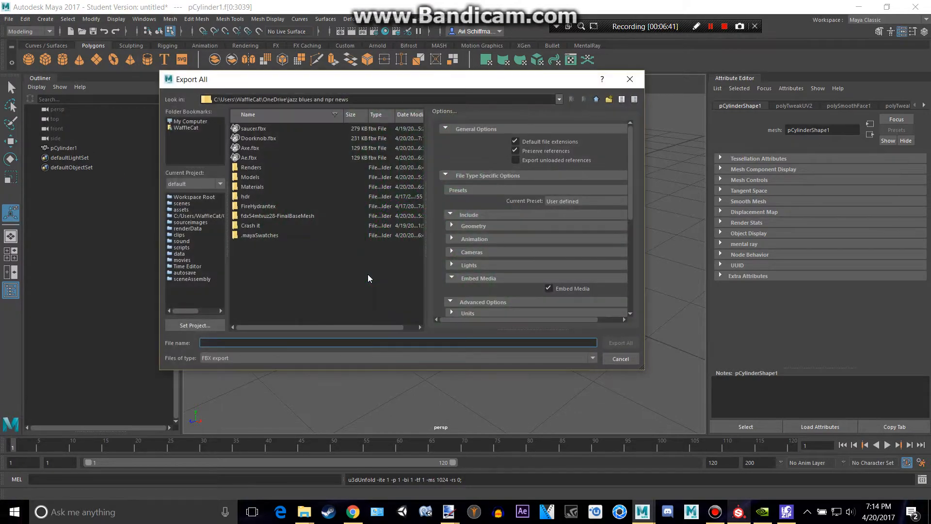
pyautogui.click(620, 343)
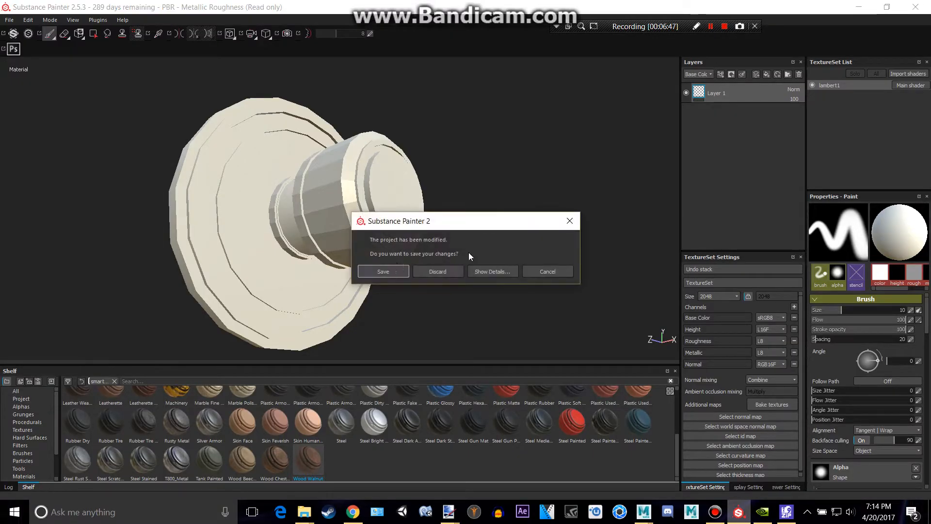
# Step: Discard changes and create a new project on the smoothed Doorknob.fbx at 2048 resolution
pyautogui.click(438, 271)
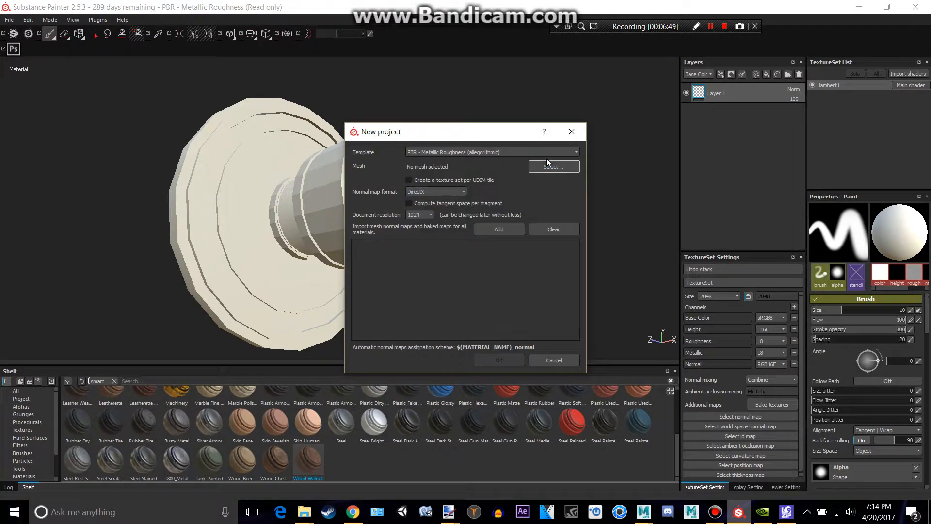
pyautogui.click(552, 166)
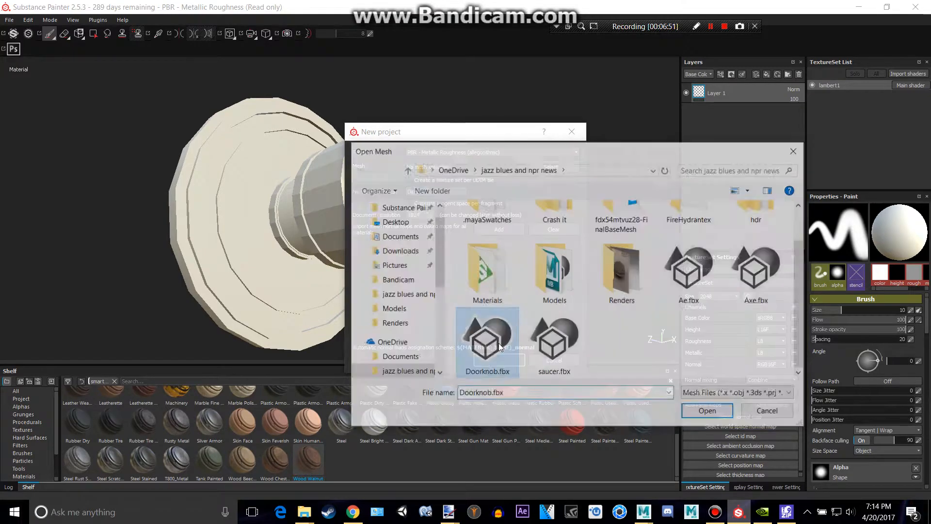
pyautogui.click(706, 410)
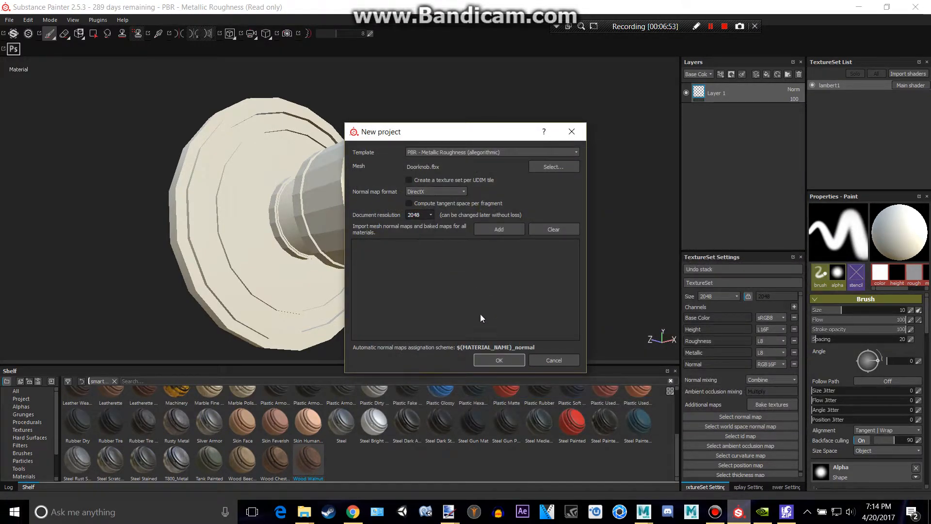
pyautogui.click(499, 359)
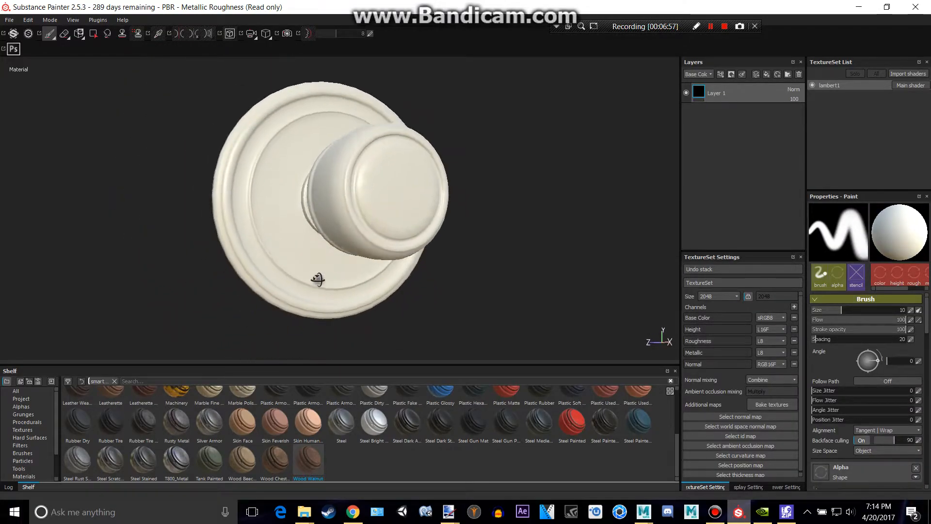
pyautogui.moveTo(319, 279); pyautogui.dragTo(216, 156)
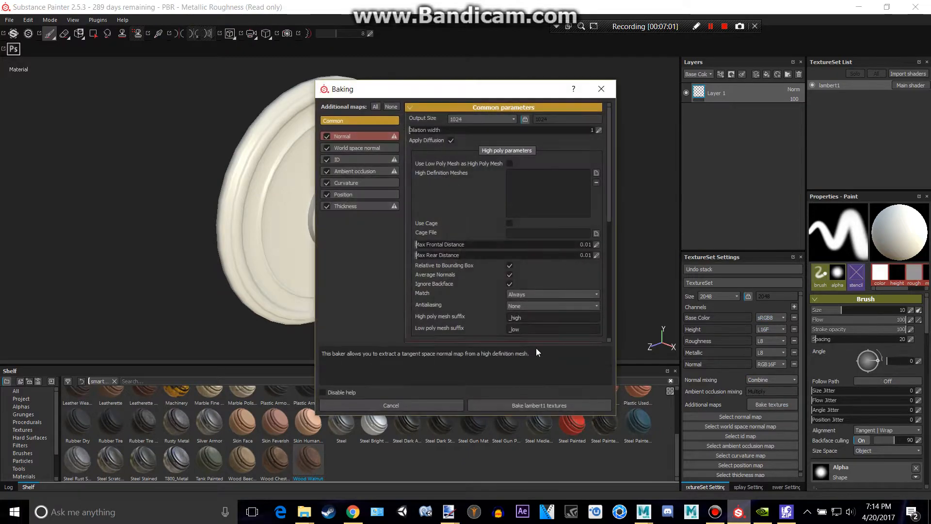
# Step: Bake the lambert1 texture set's mesh maps and inspect the baked knob
pyautogui.click(538, 405)
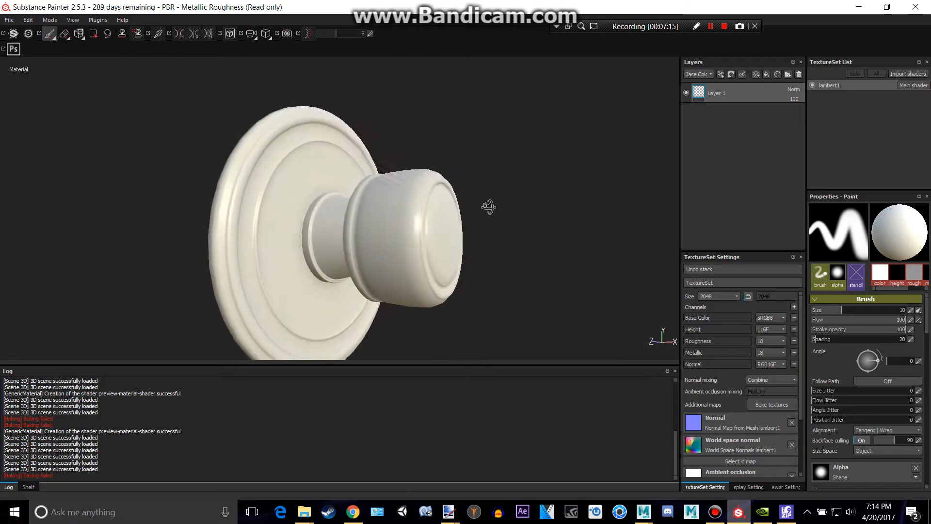
pyautogui.moveTo(488, 206); pyautogui.dragTo(471, 232)
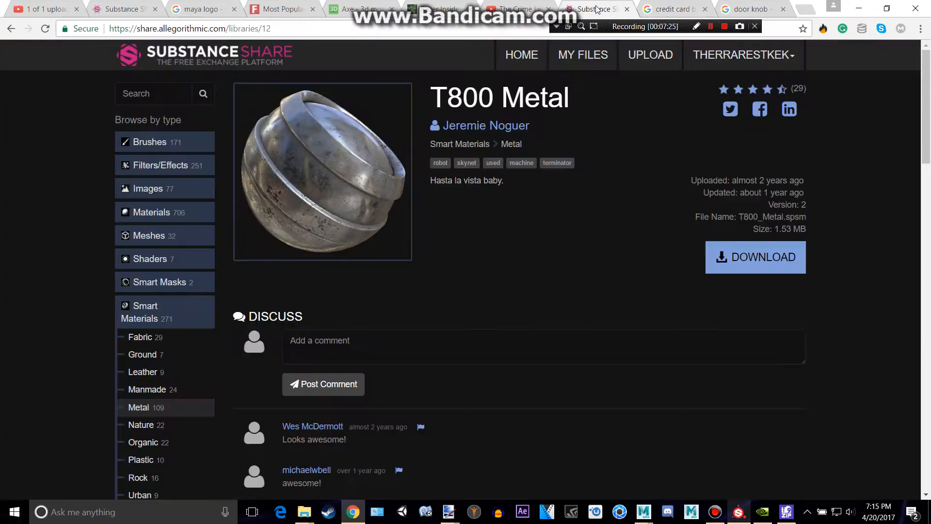
# Step: Search Substance Share for copper and download the Brushed Copper material
pyautogui.write('copper')
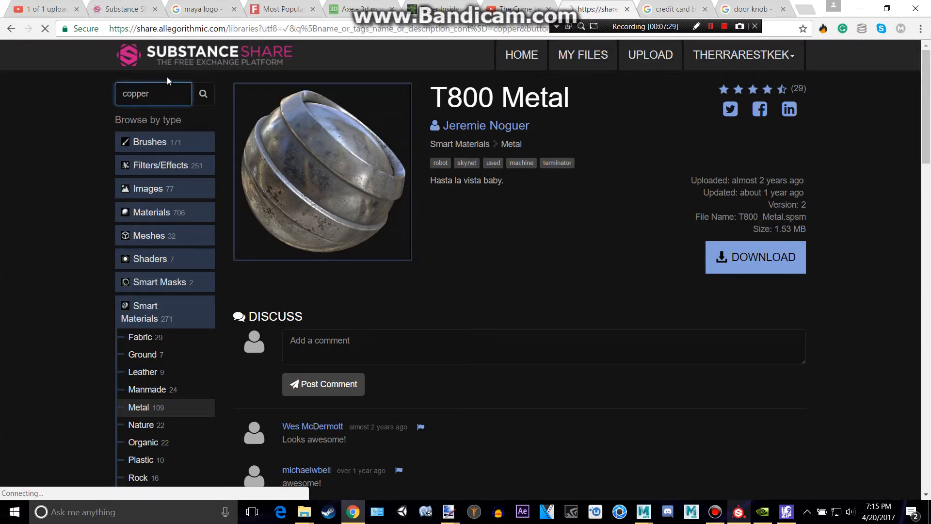
pyautogui.click(202, 94)
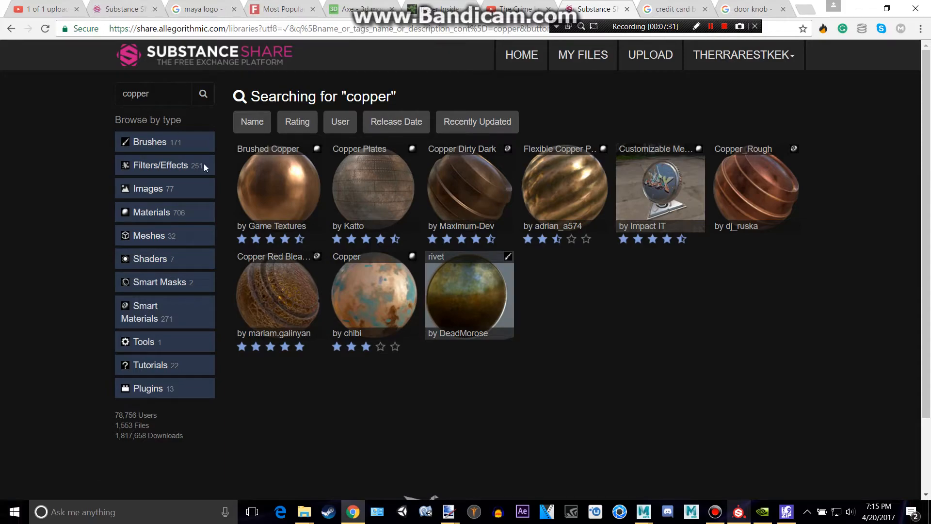
pyautogui.click(278, 188)
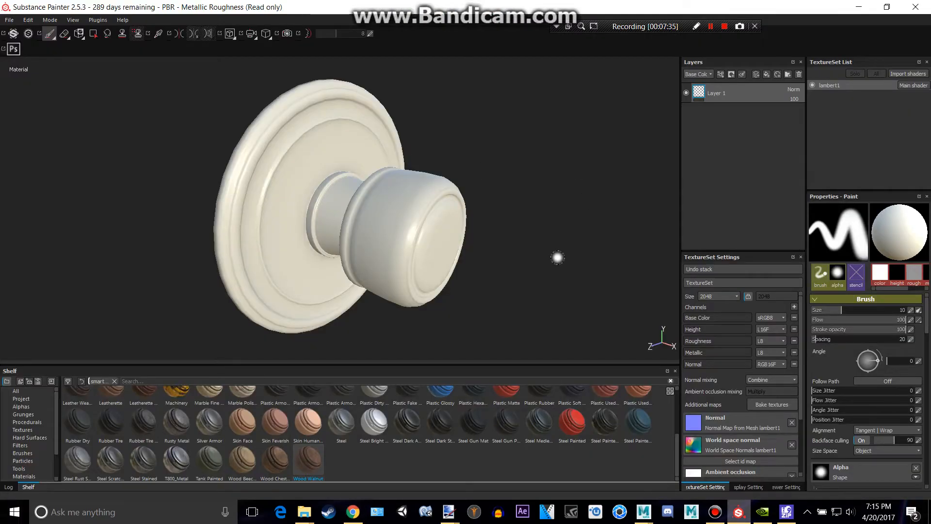
pyautogui.scroll(-3)
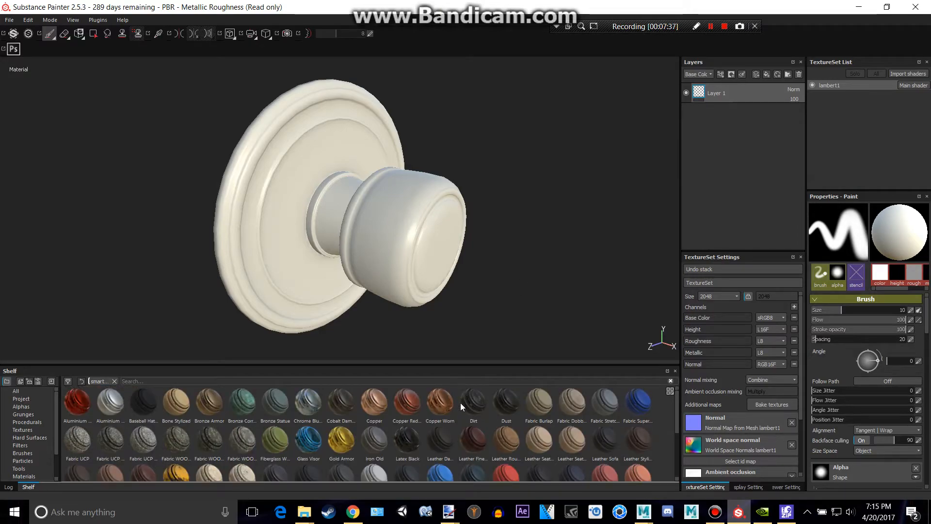
pyautogui.moveTo(374, 403)
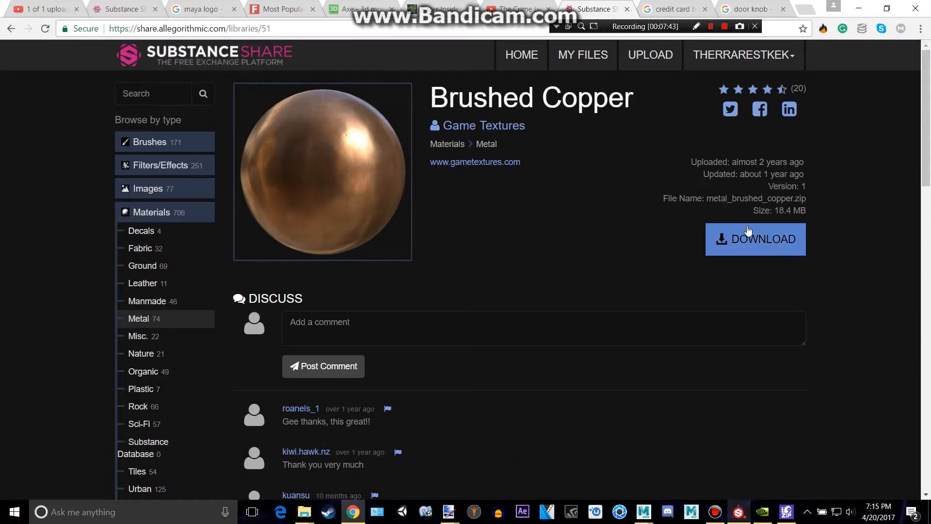
pyautogui.click(755, 239)
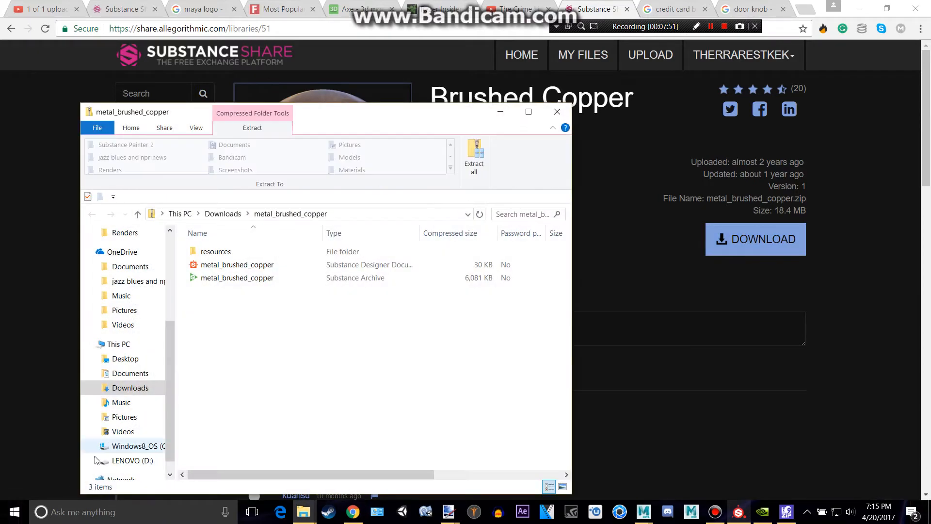
# Step: Extract the metal_brushed_copper zip into the Materials folder
pyautogui.click(474, 160)
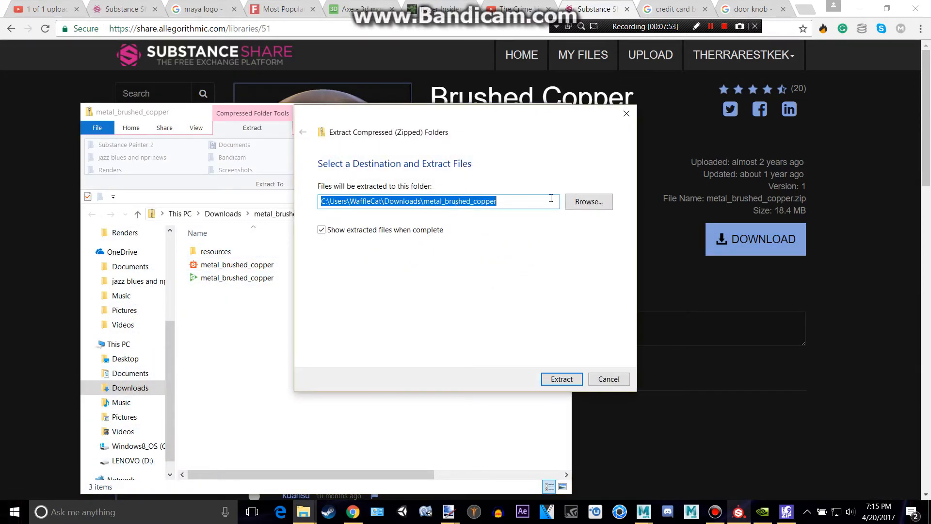
pyautogui.click(587, 202)
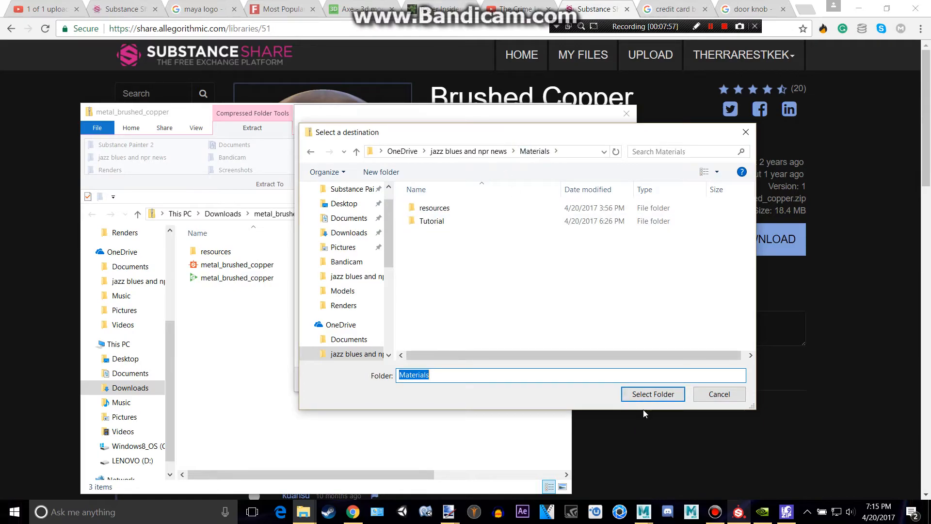
pyautogui.click(653, 393)
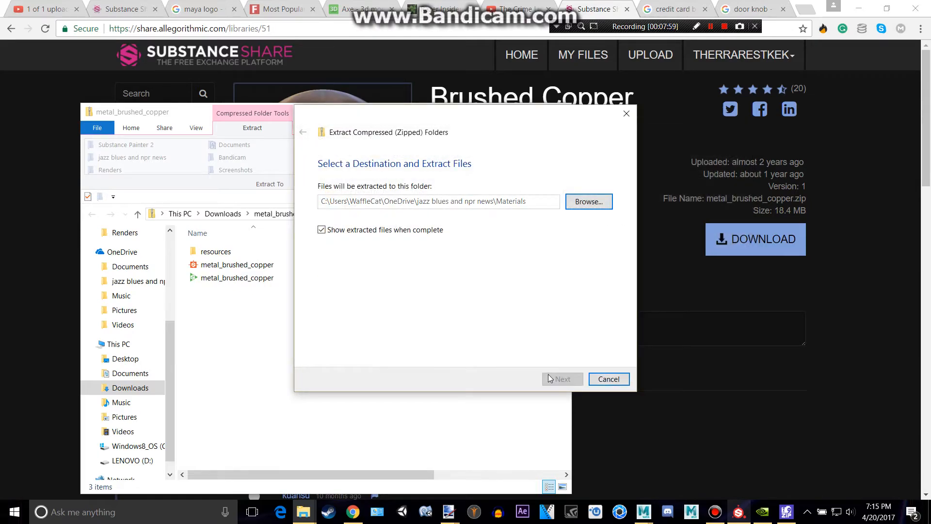
pyautogui.click(561, 379)
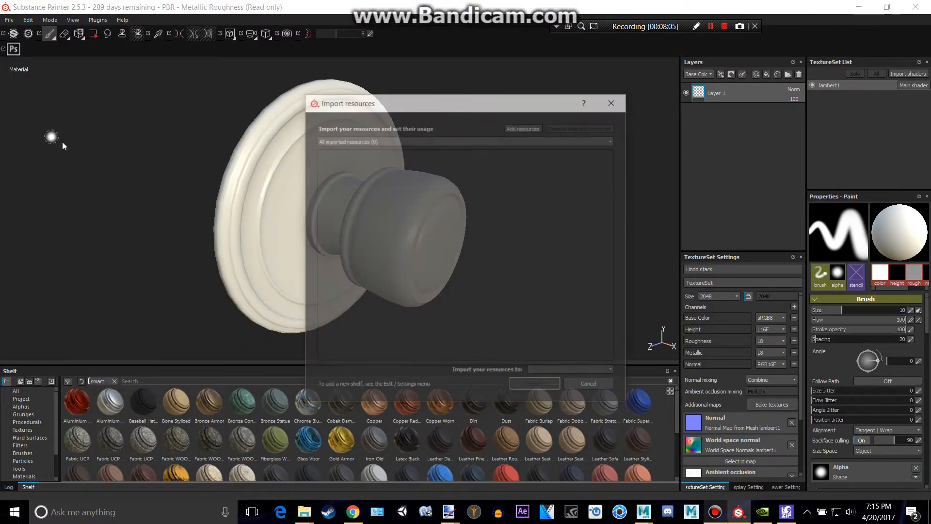
# Step: Import metal_brushed_copper.sbsar from Materials as a basematerial into the current session
pyautogui.click(522, 129)
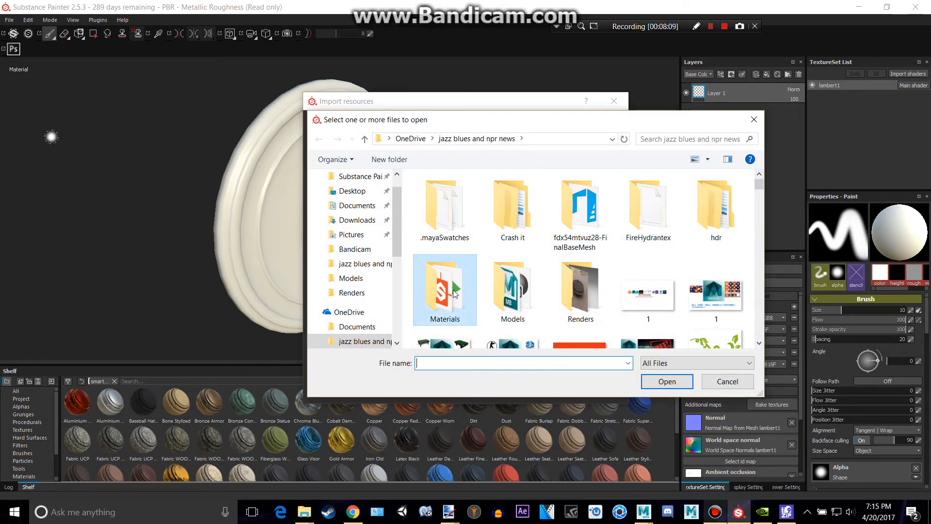
pyautogui.doubleClick(444, 289)
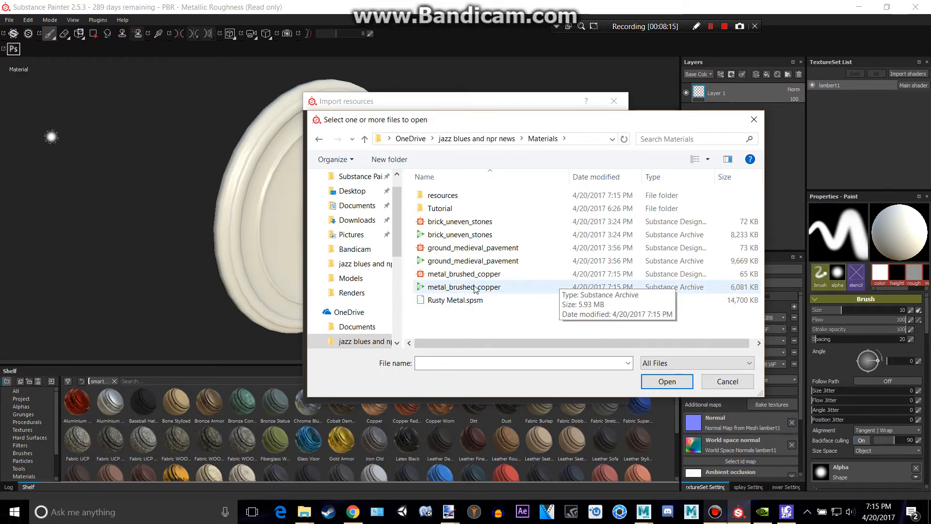
pyautogui.click(667, 382)
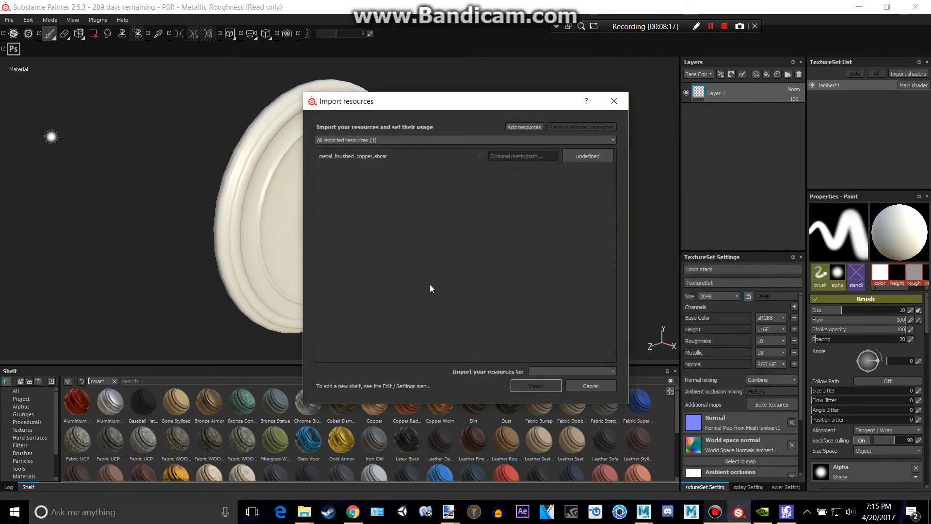
pyautogui.click(587, 156)
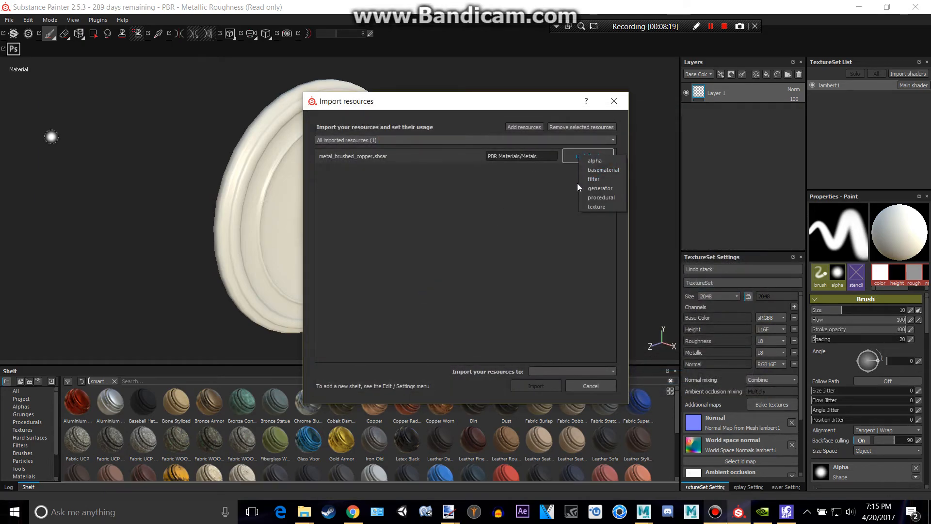
pyautogui.click(604, 170)
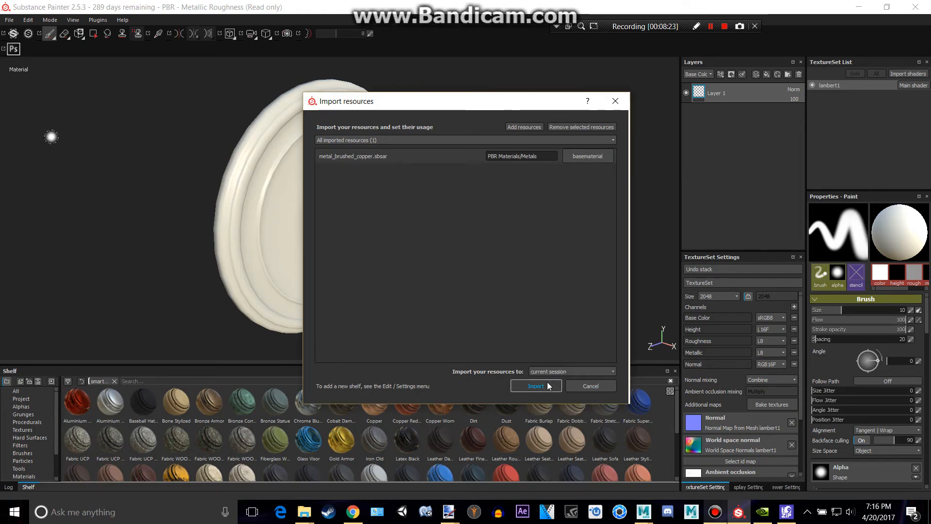
pyautogui.click(534, 386)
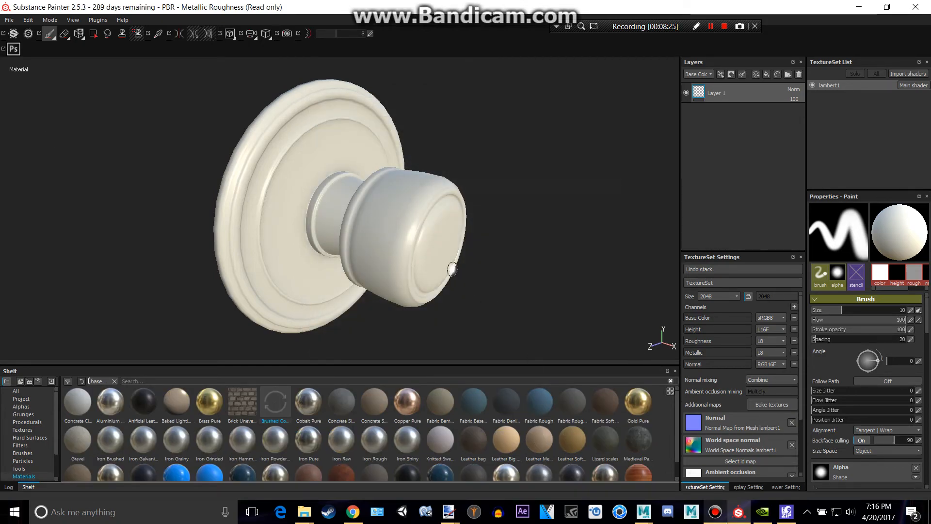